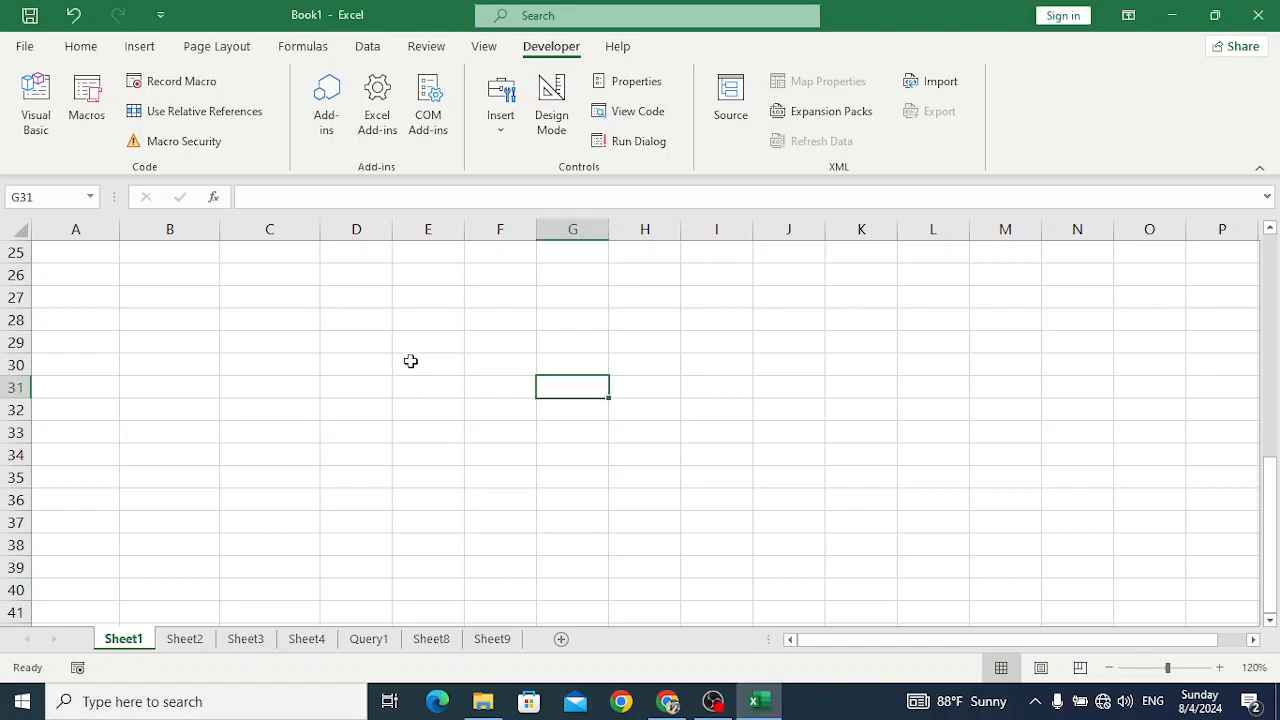
mouse_move(436, 388)
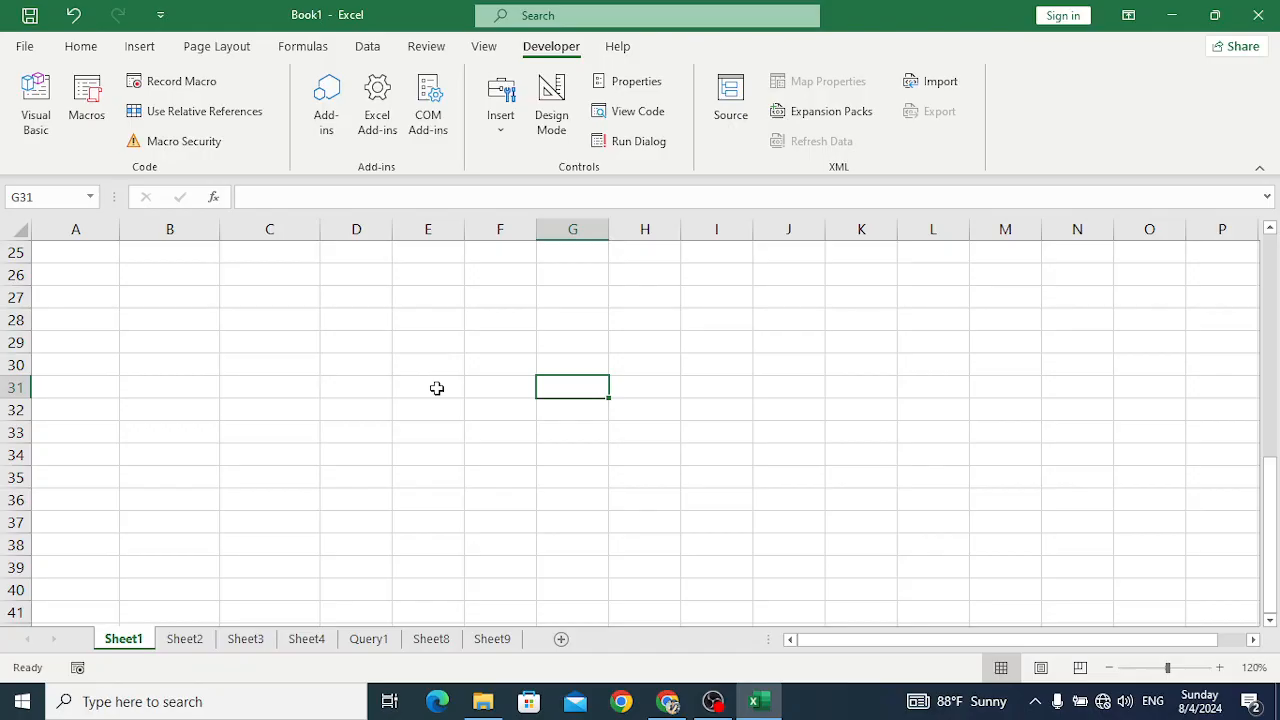
mouse_move(86, 100)
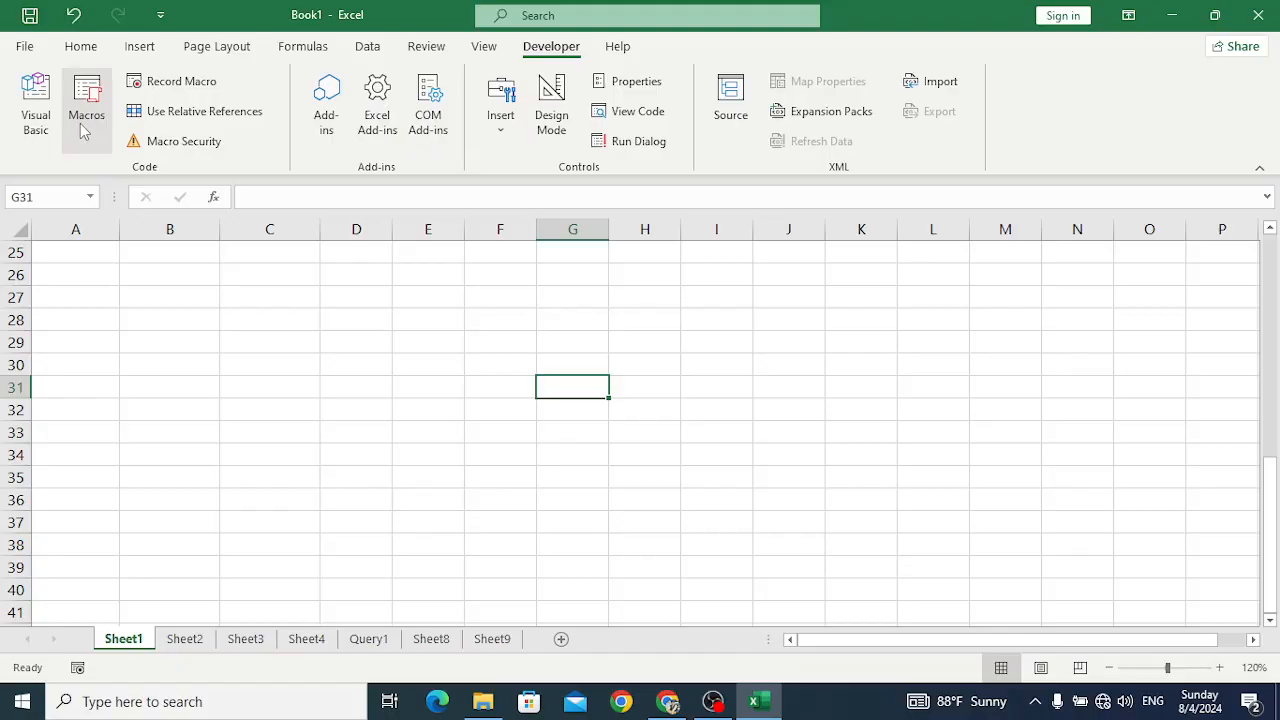
mouse_move(376, 308)
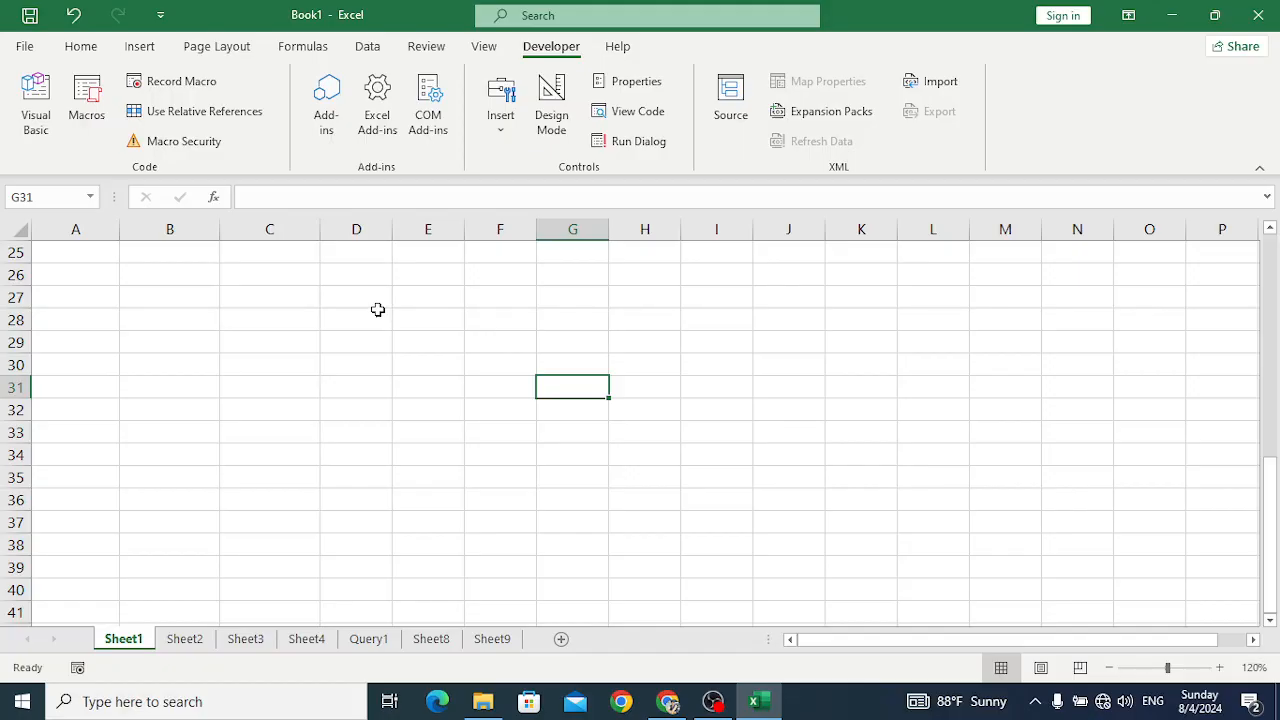
mouse_move(4, 84)
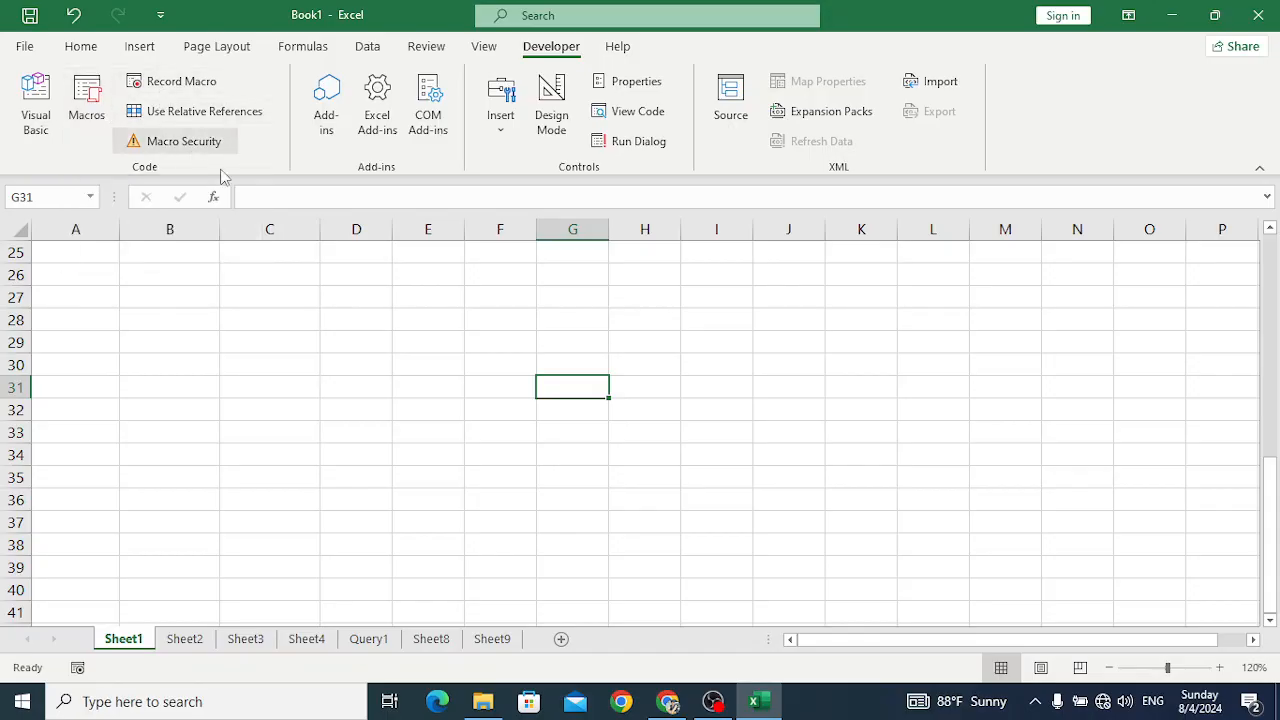
mouse_move(380, 340)
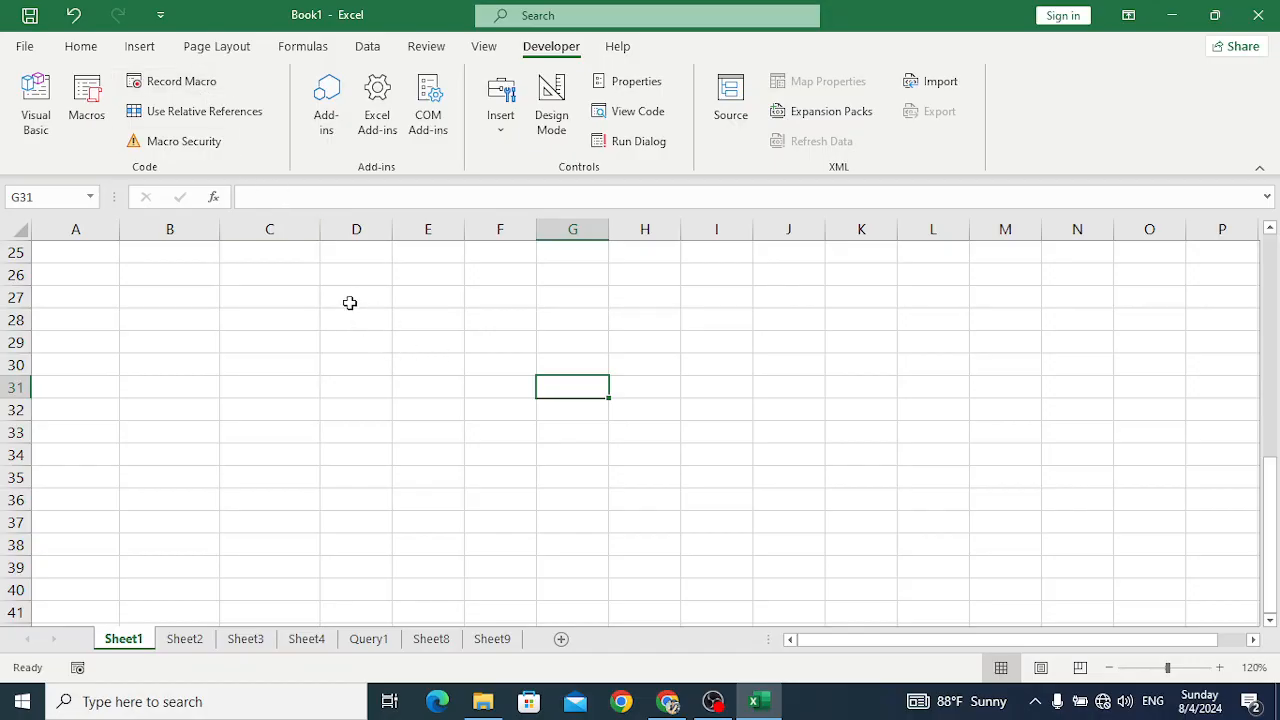
mouse_move(504, 392)
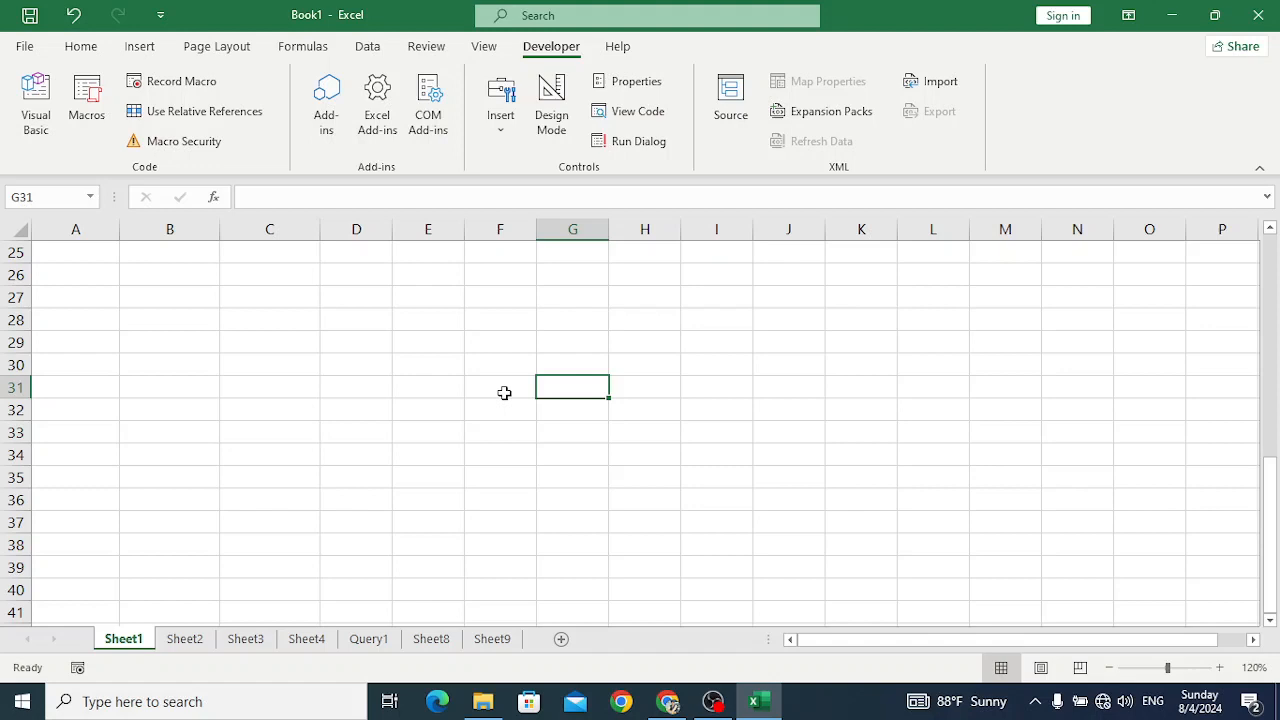
mouse_move(460, 398)
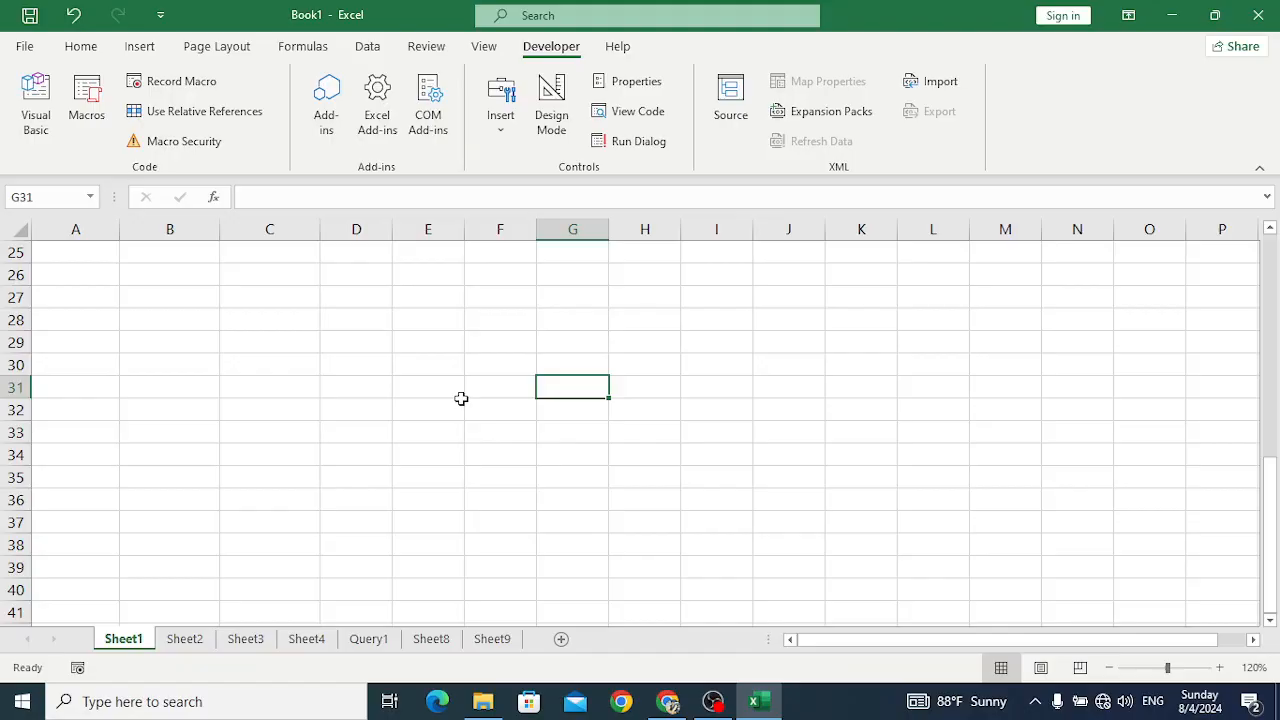
Step: Enter the headings Score in C29 and Grade in D29
left_click(268, 342)
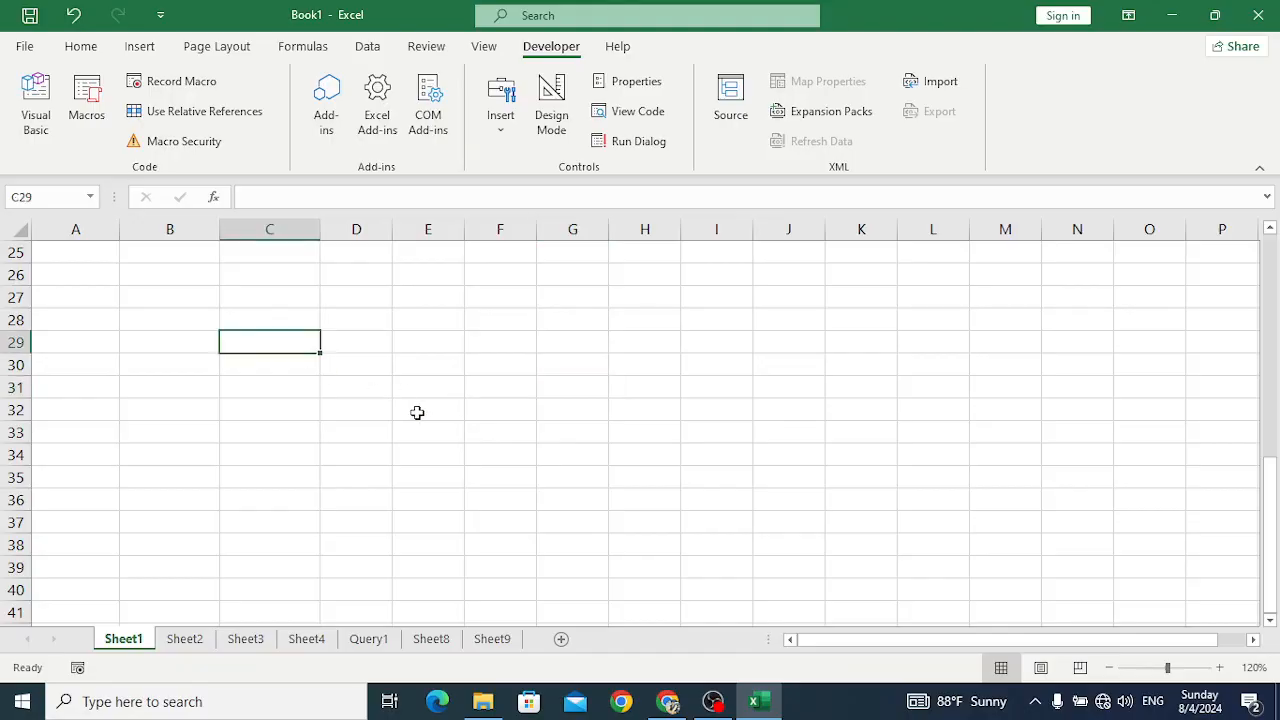
left_click(356, 342)
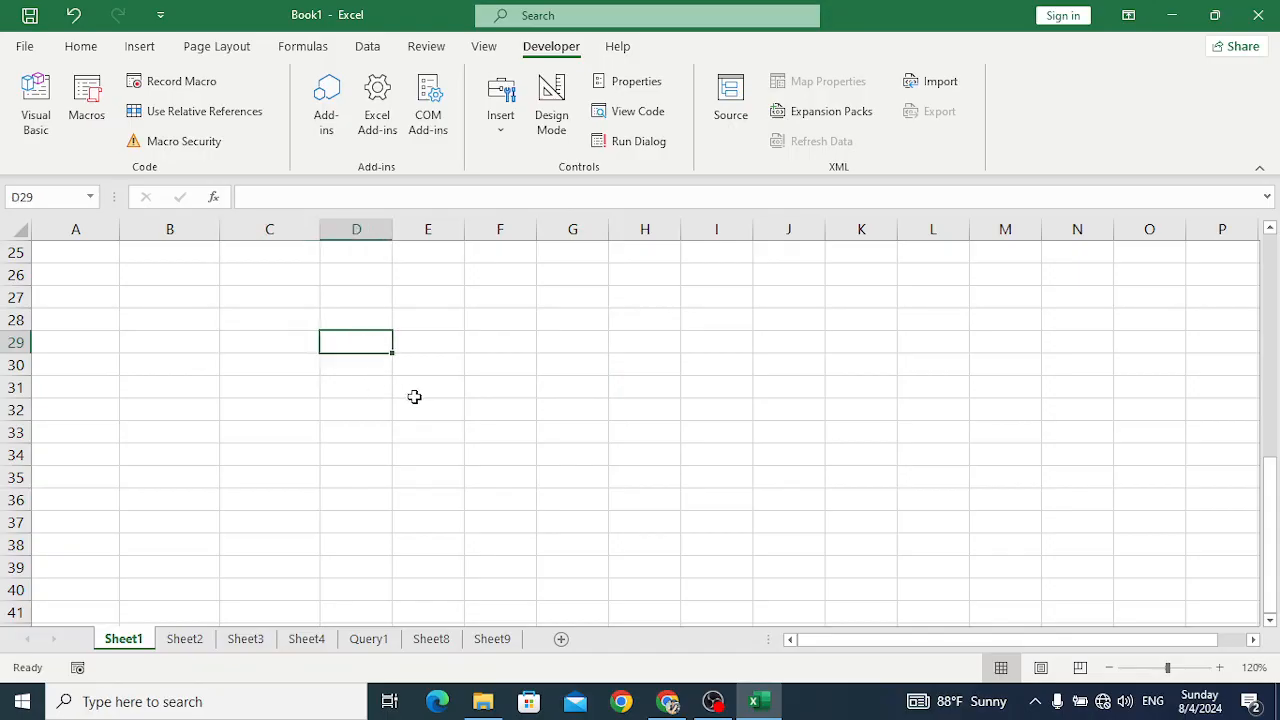
left_click(268, 340)
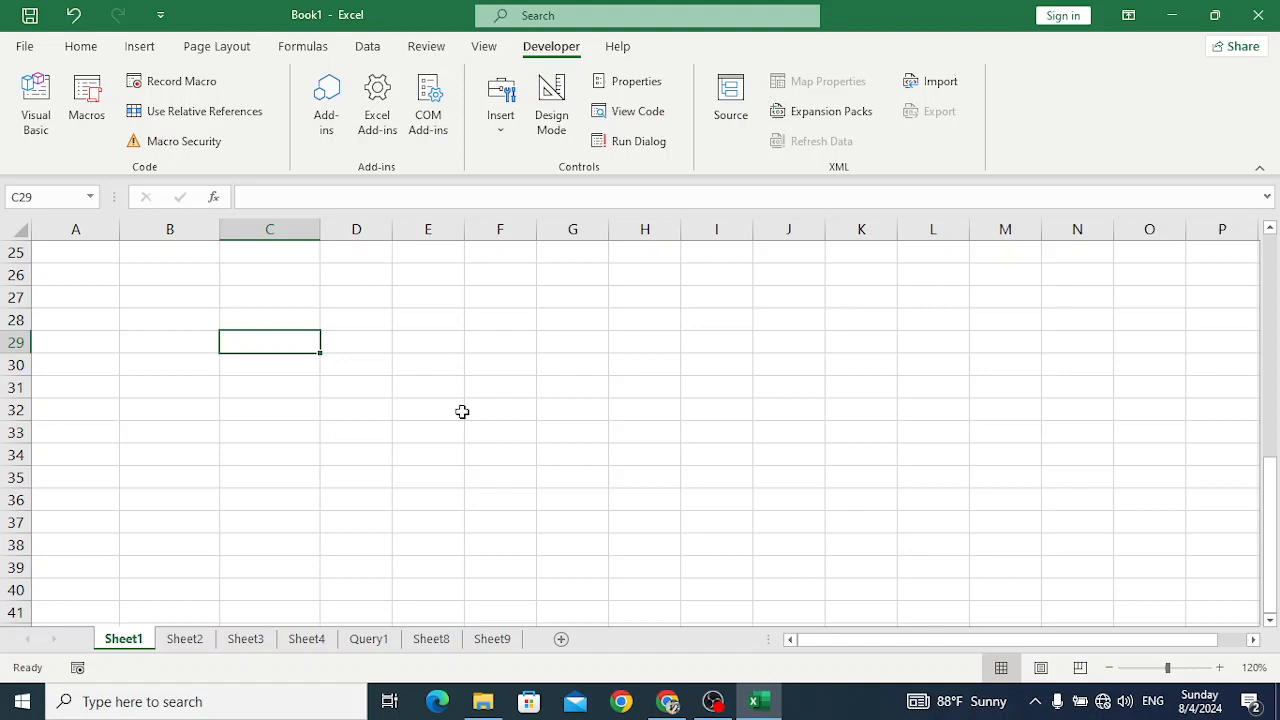
type("Score")
left_click(356, 342)
type("G")
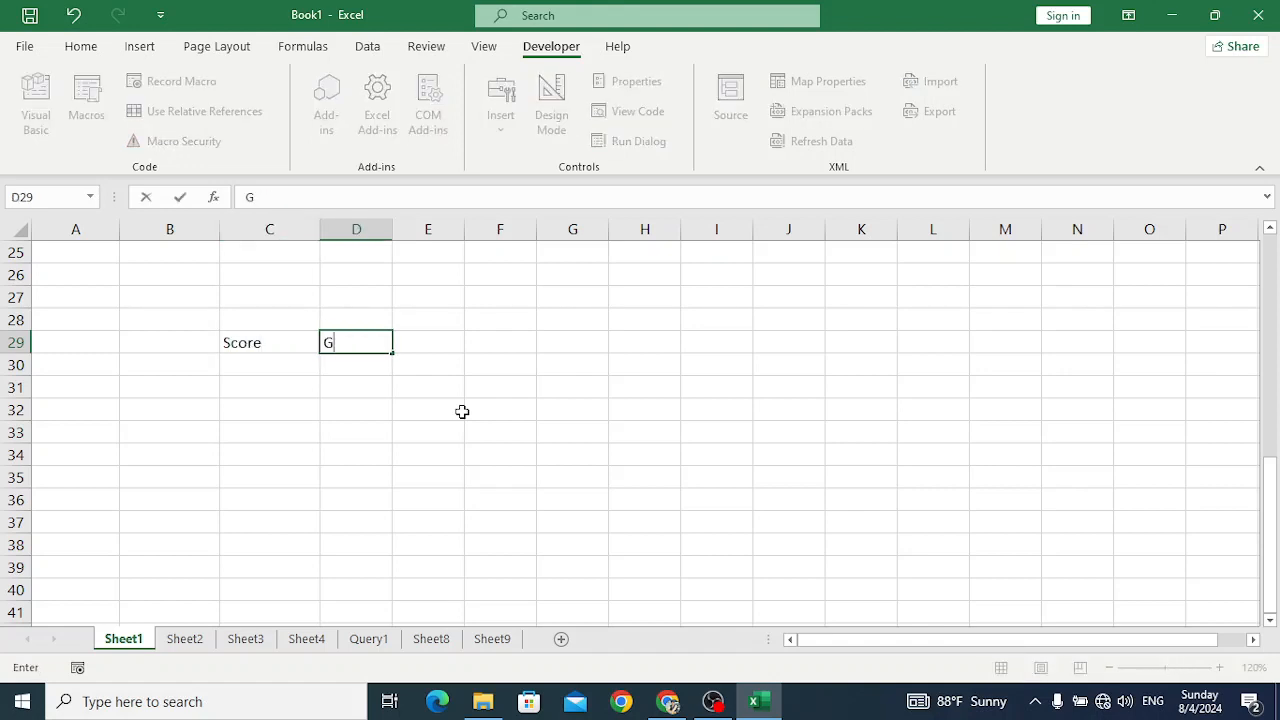
type("rade")
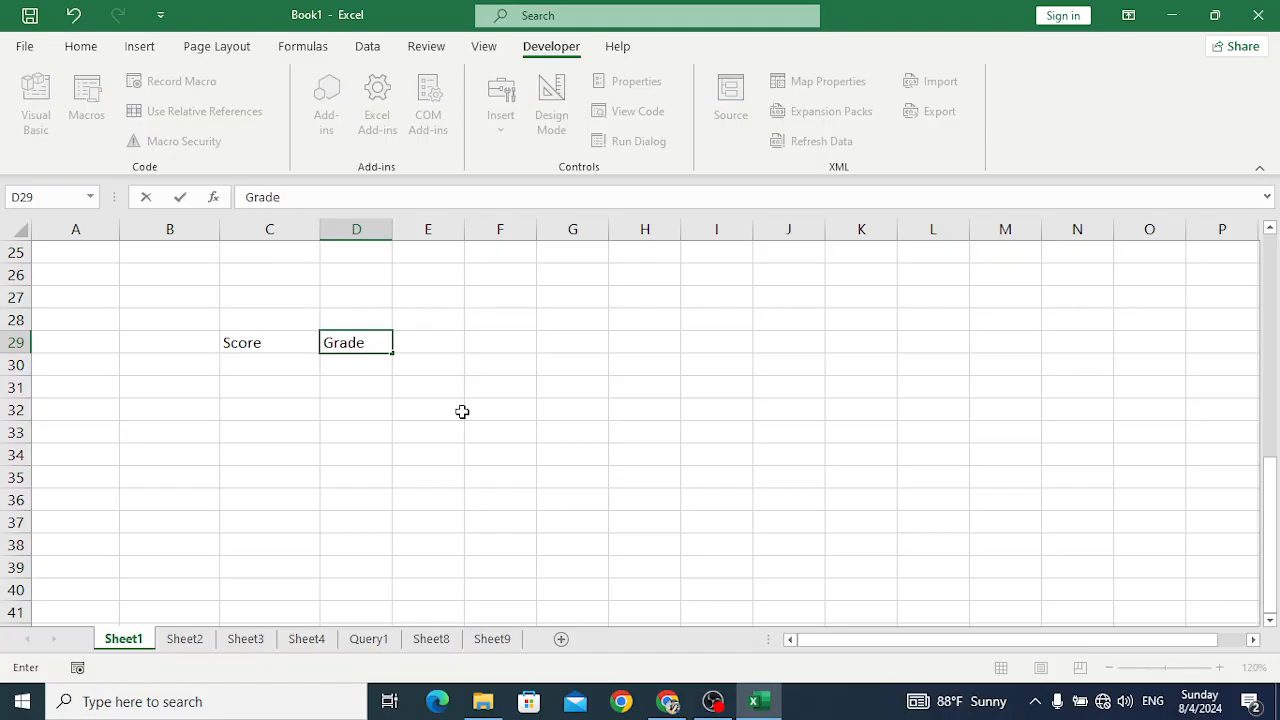
key("Return")
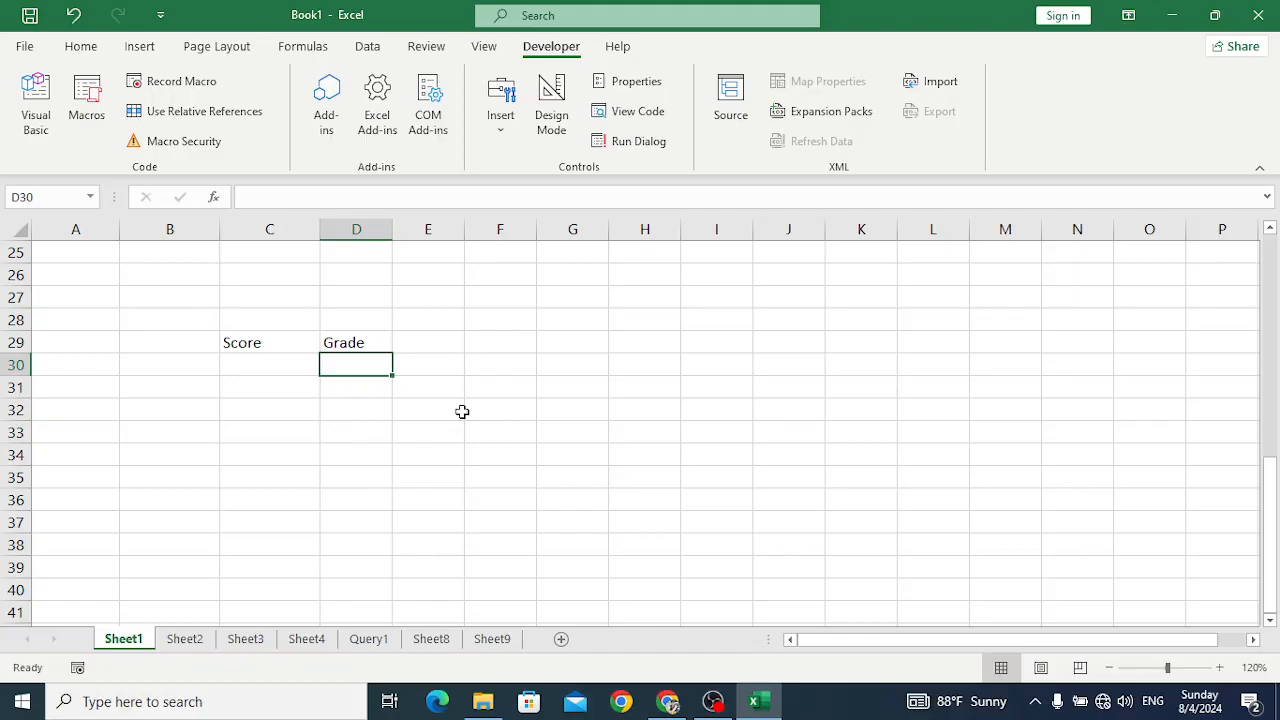
Step: Start the score list with 70 in C30 and select the C29:D29 headings
left_click(268, 364)
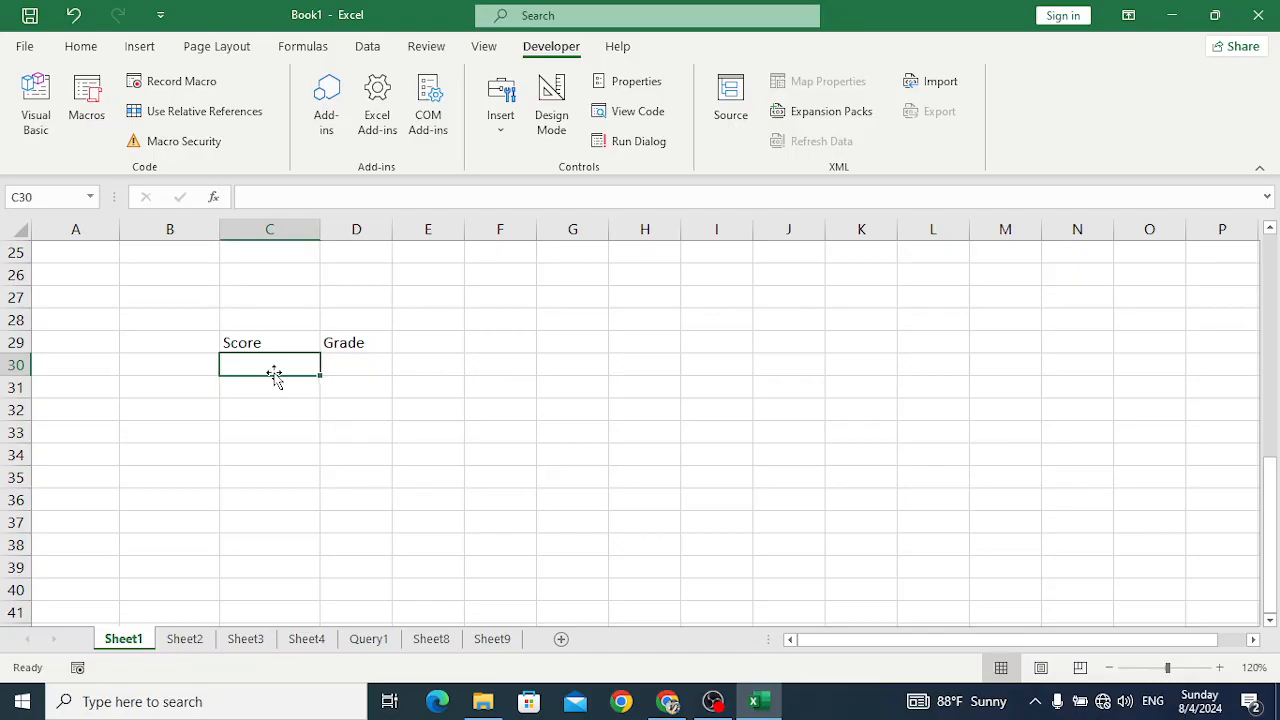
type("70")
left_click(270, 386)
type("60")
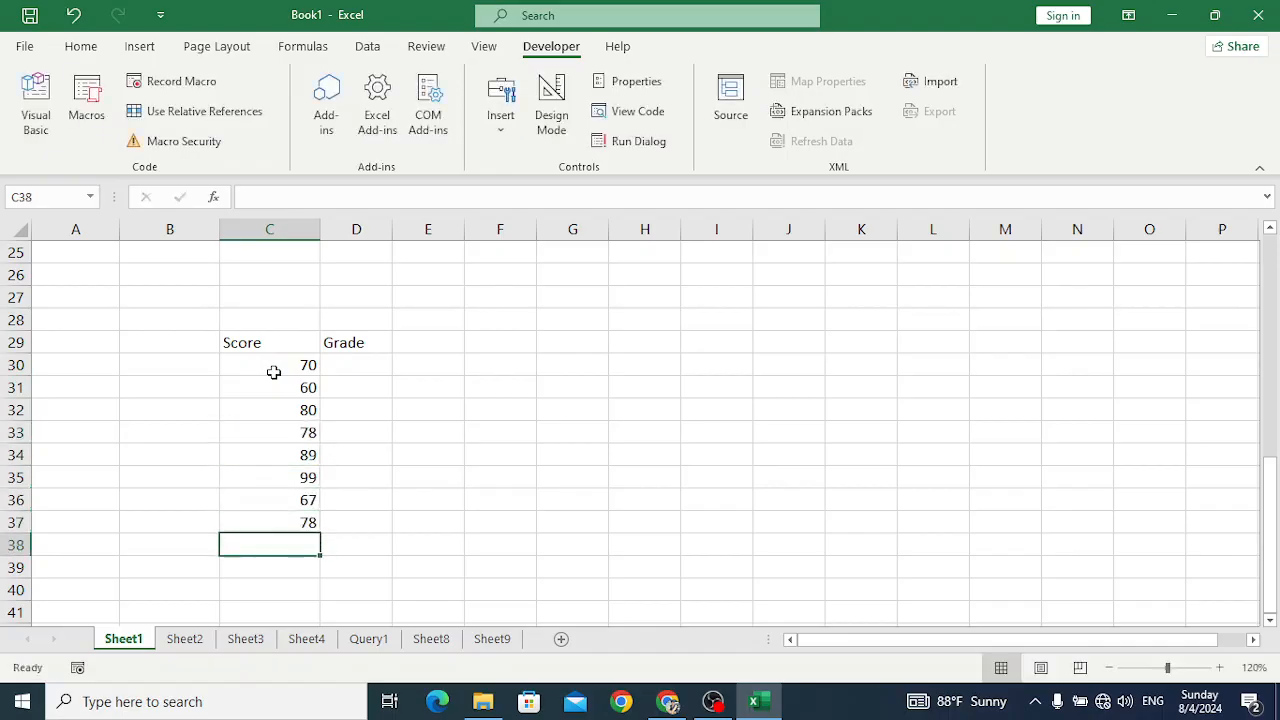
left_click_drag(268, 342, 356, 342)
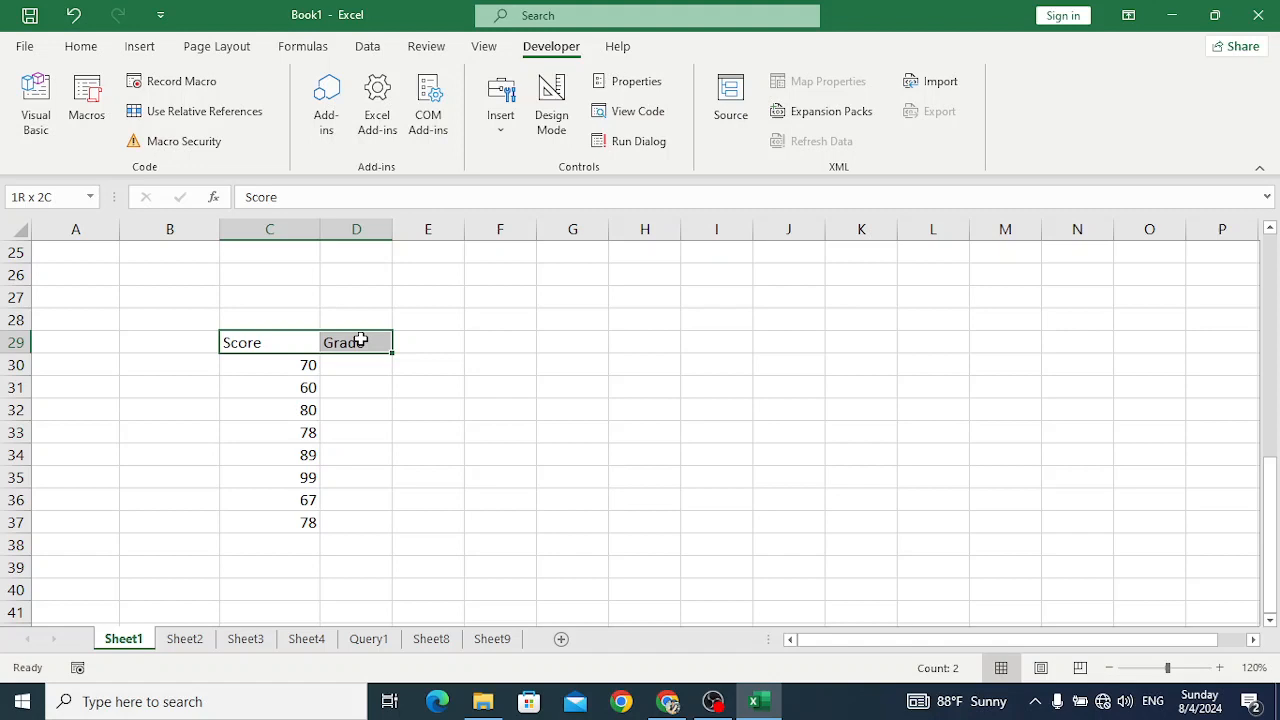
Step: Move to the first Grade cell D30 and begin a formula there
left_click(356, 364)
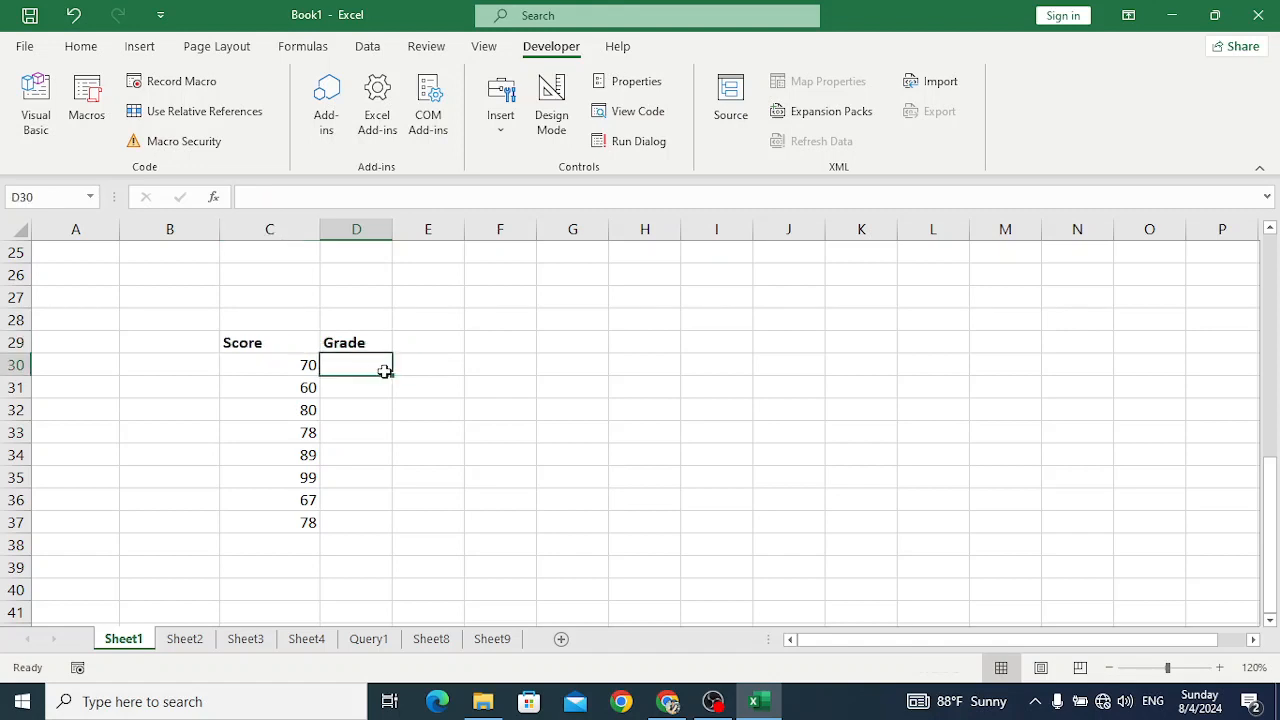
mouse_move(430, 314)
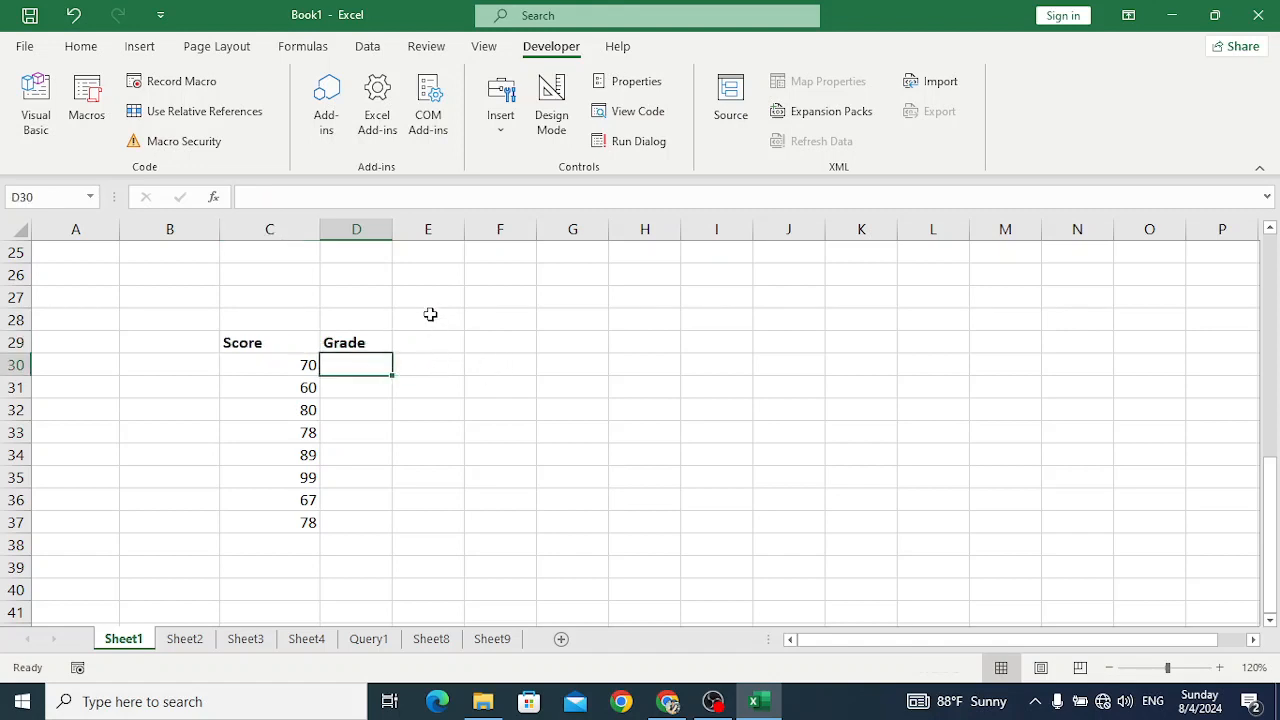
type("=")
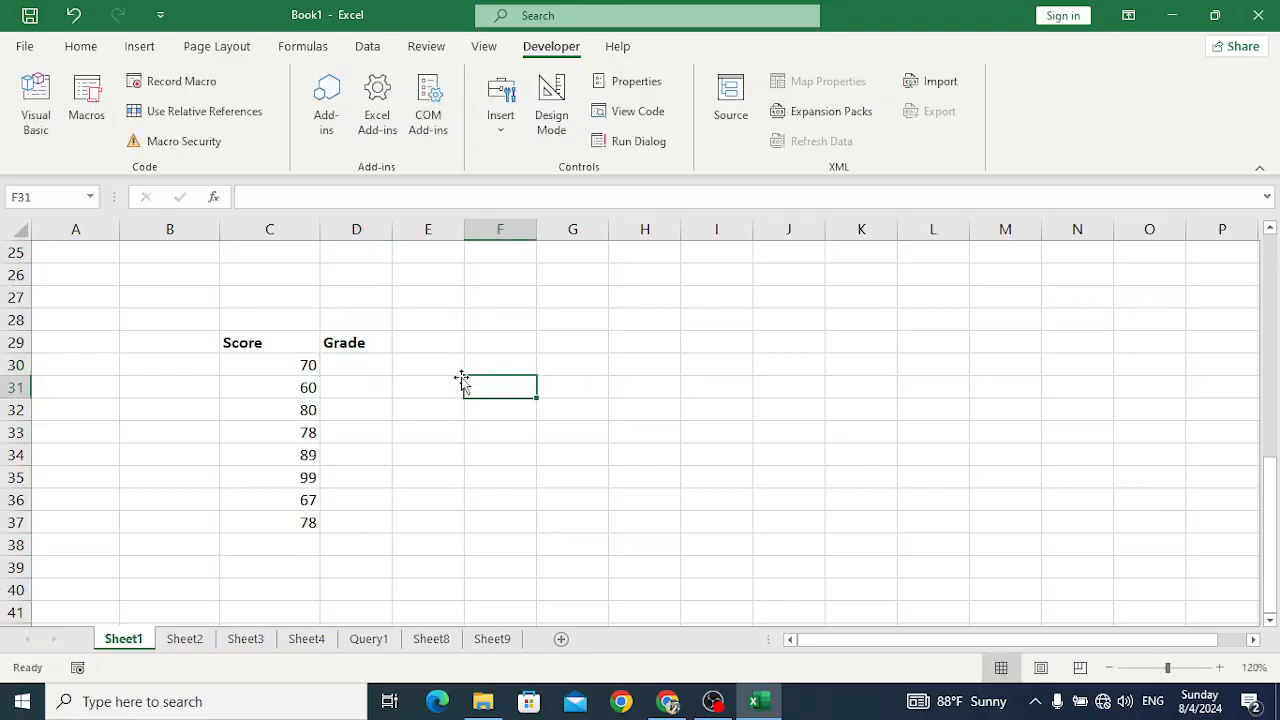
left_click(356, 364)
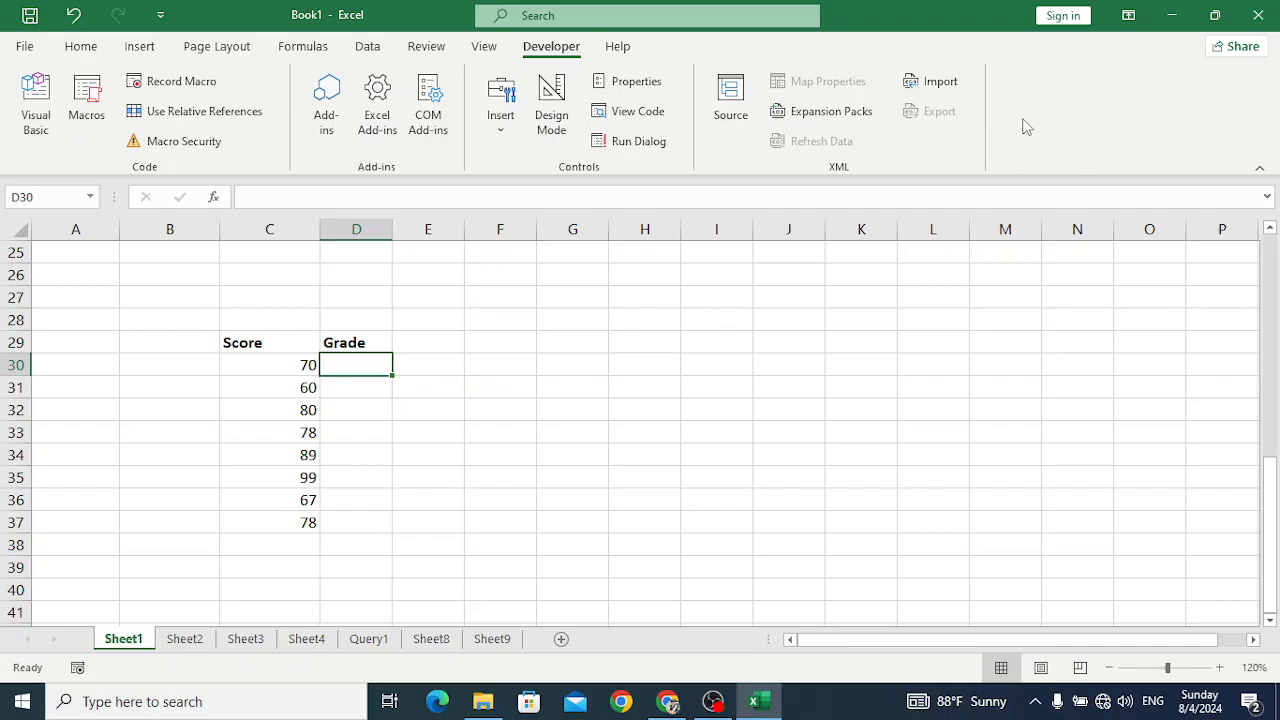
right_click(1026, 126)
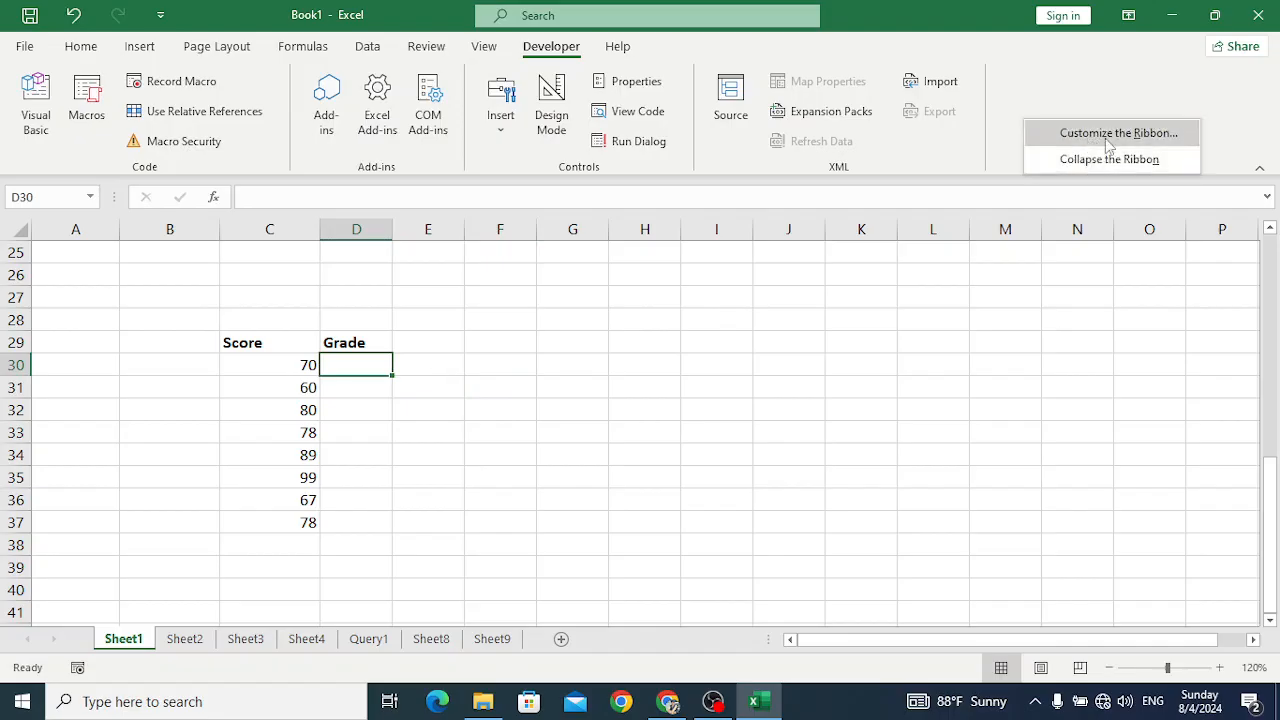
left_click(1118, 132)
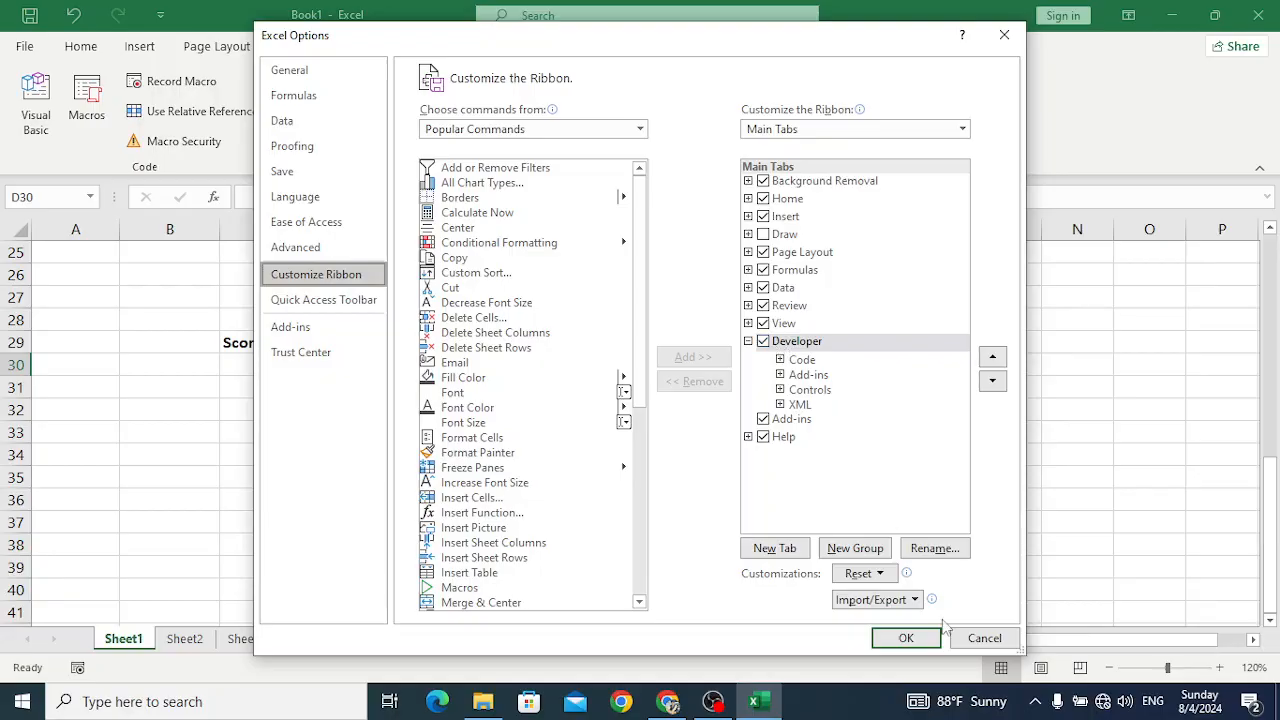
left_click(904, 638)
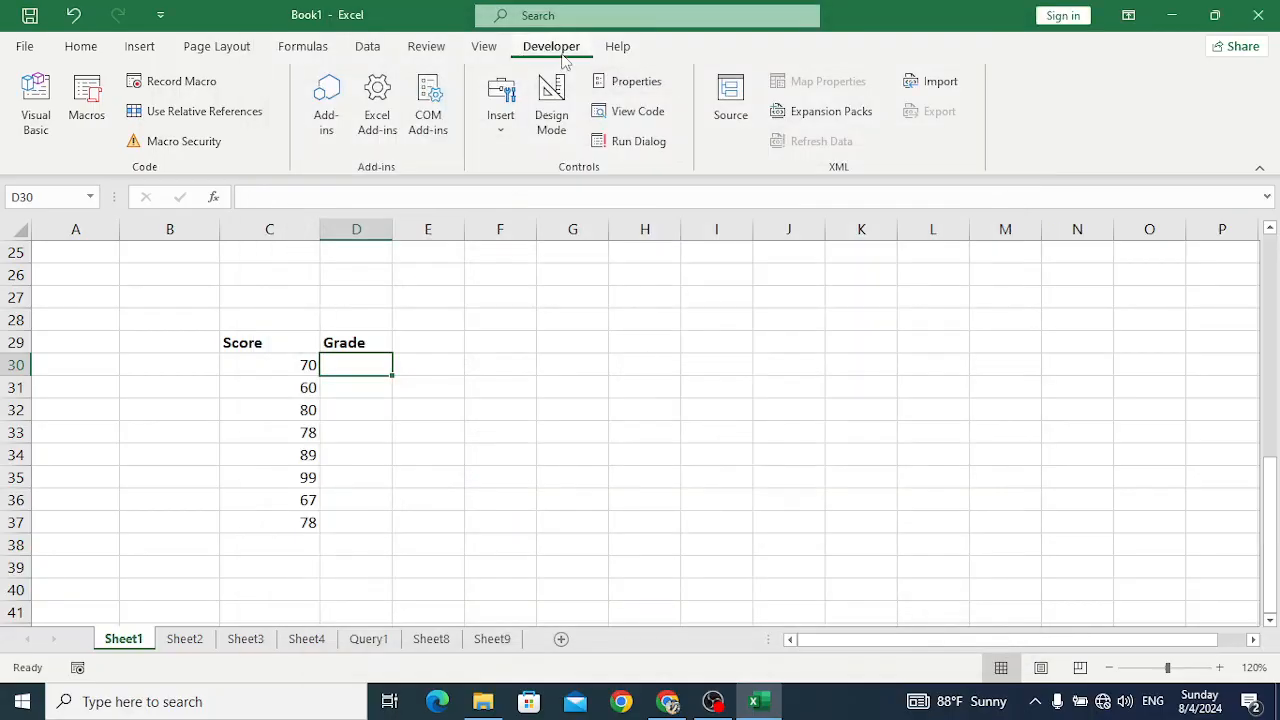
mouse_move(180, 80)
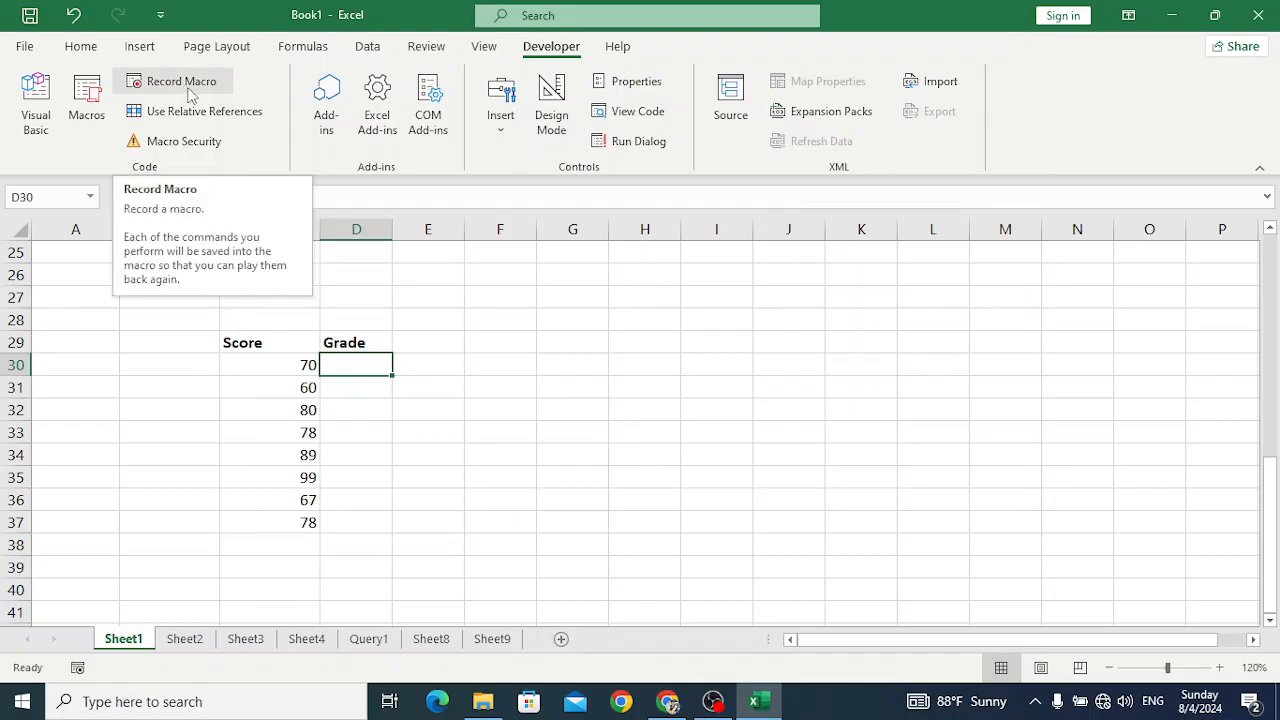
Step: Record a macro named grade with shortcut letter m, then begin a formula in D30
left_click(180, 80)
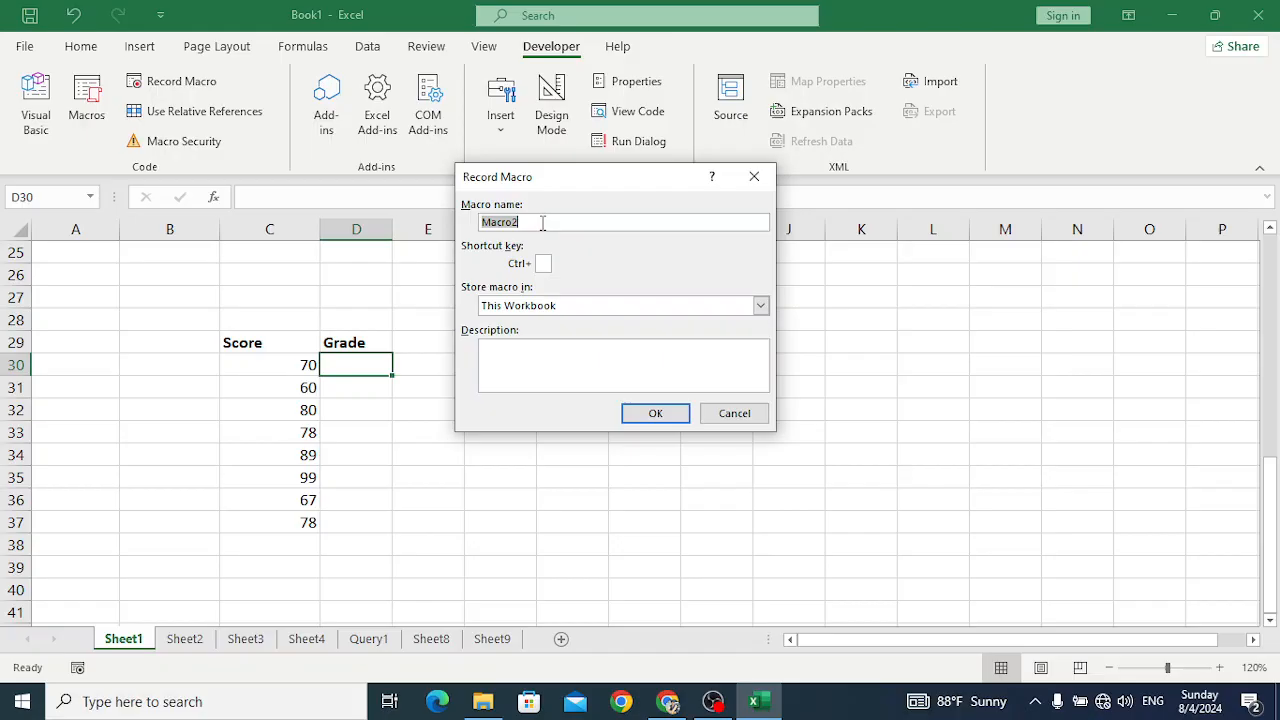
type("gra")
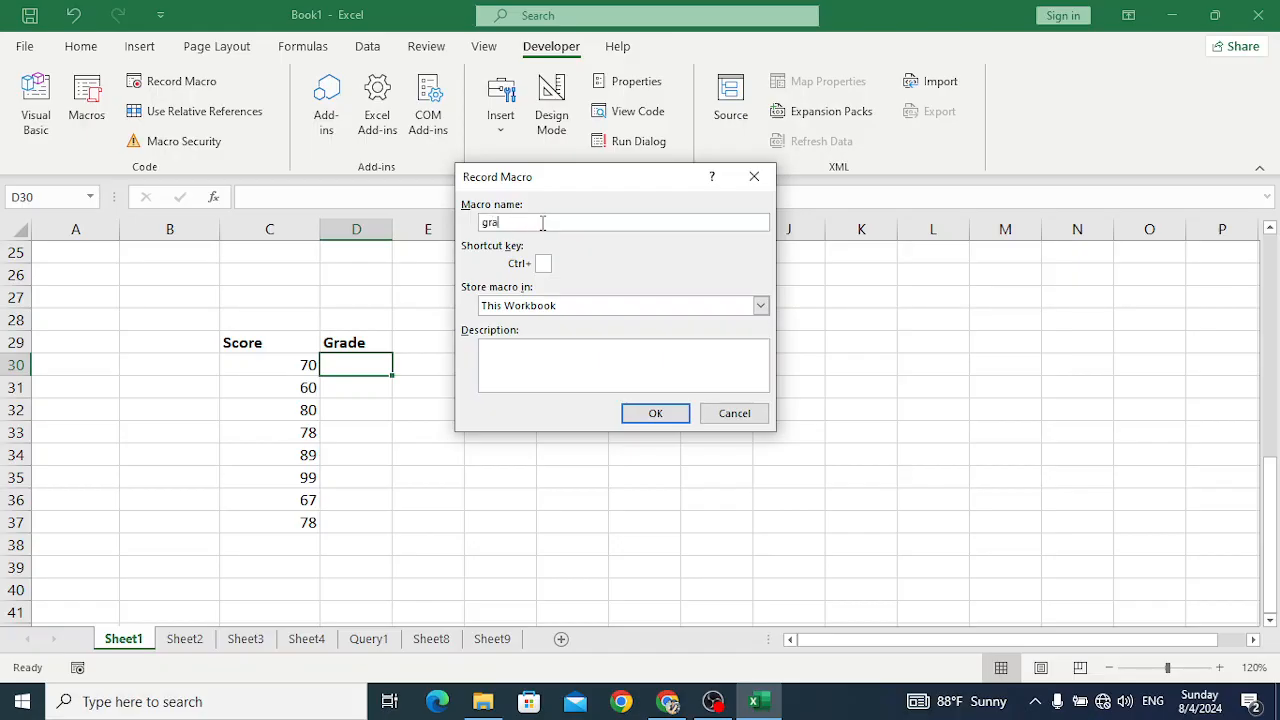
type("de")
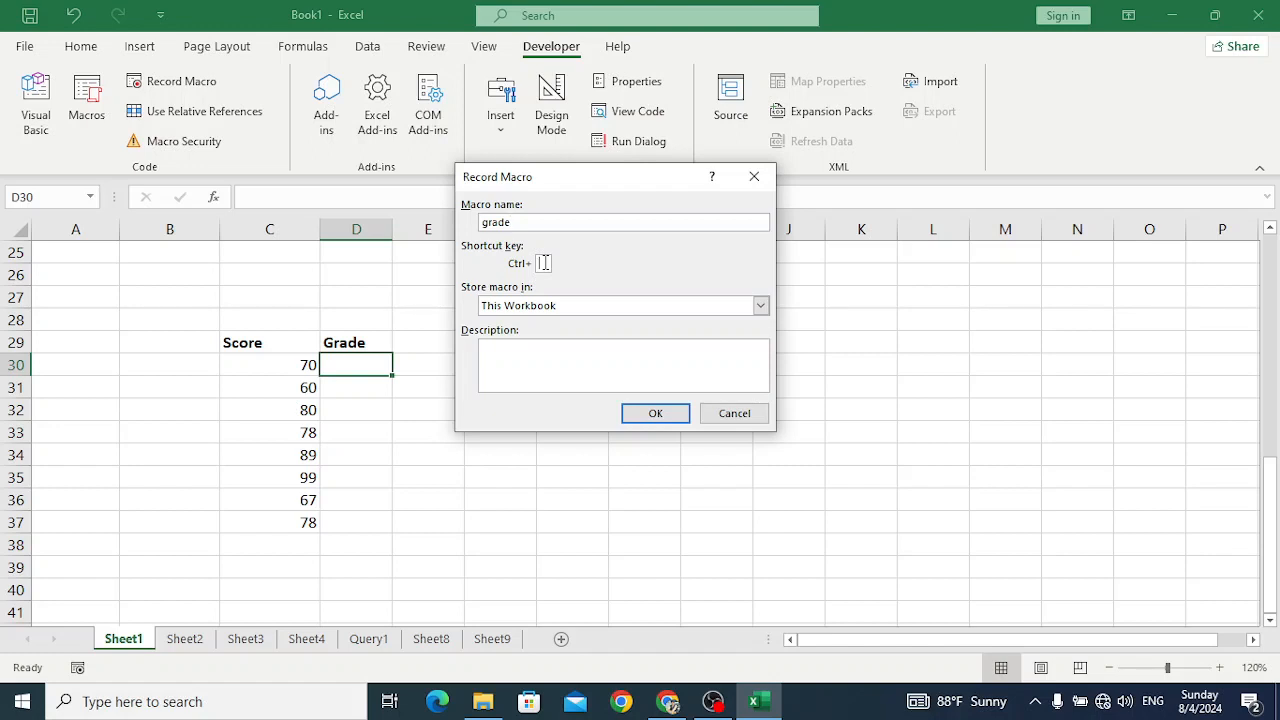
type("m")
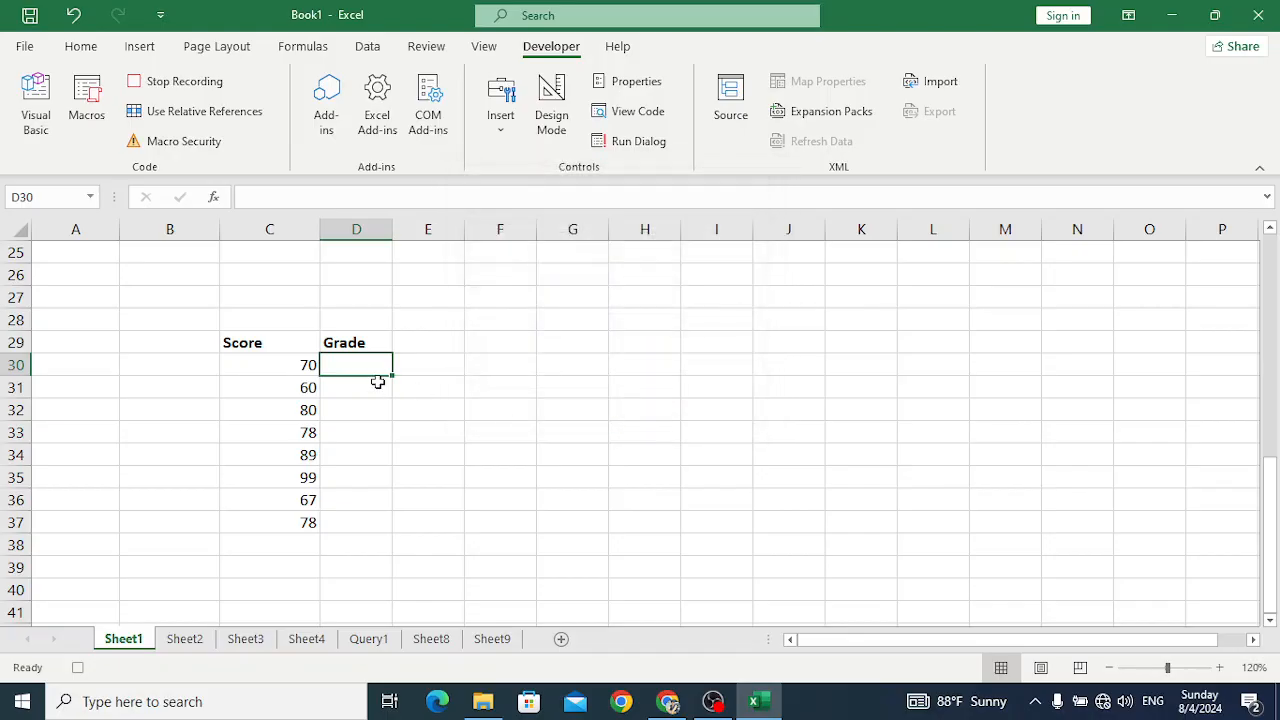
type("=")
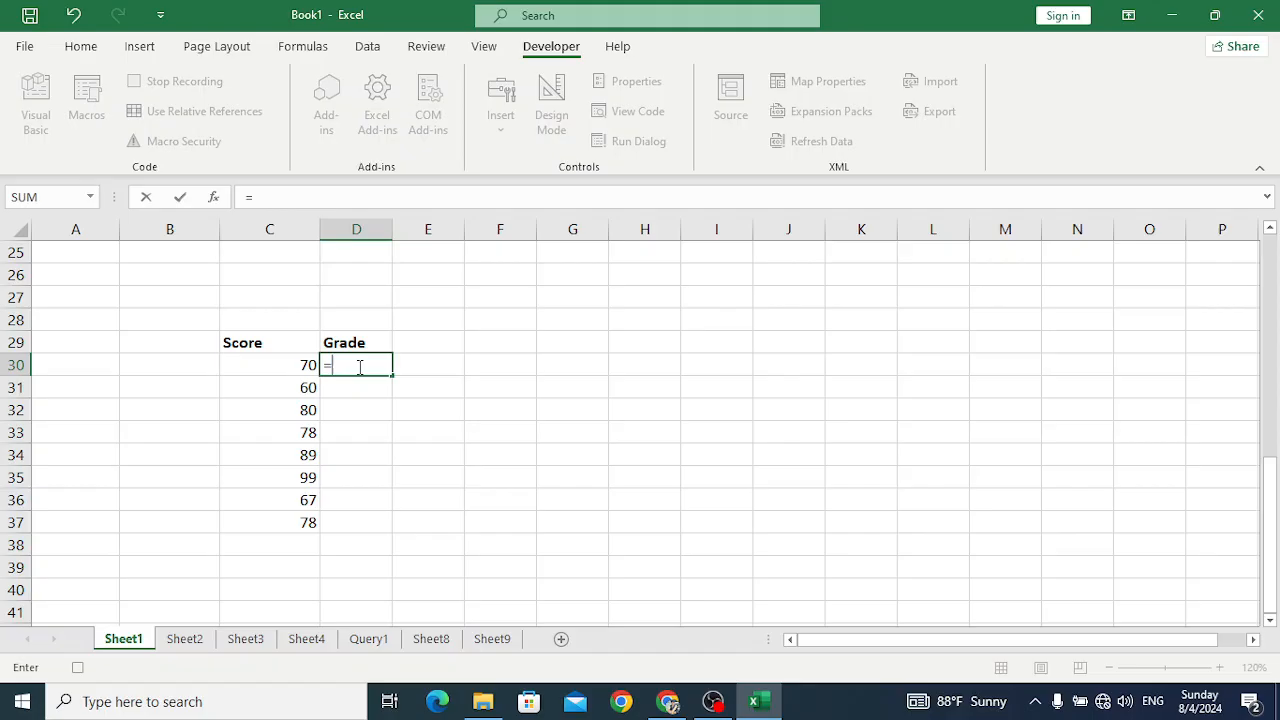
Step: Write the first IF levels: C30>90 gives "A", C30>80 gives "B", dismissing the parenthesis warning
type("IF(")
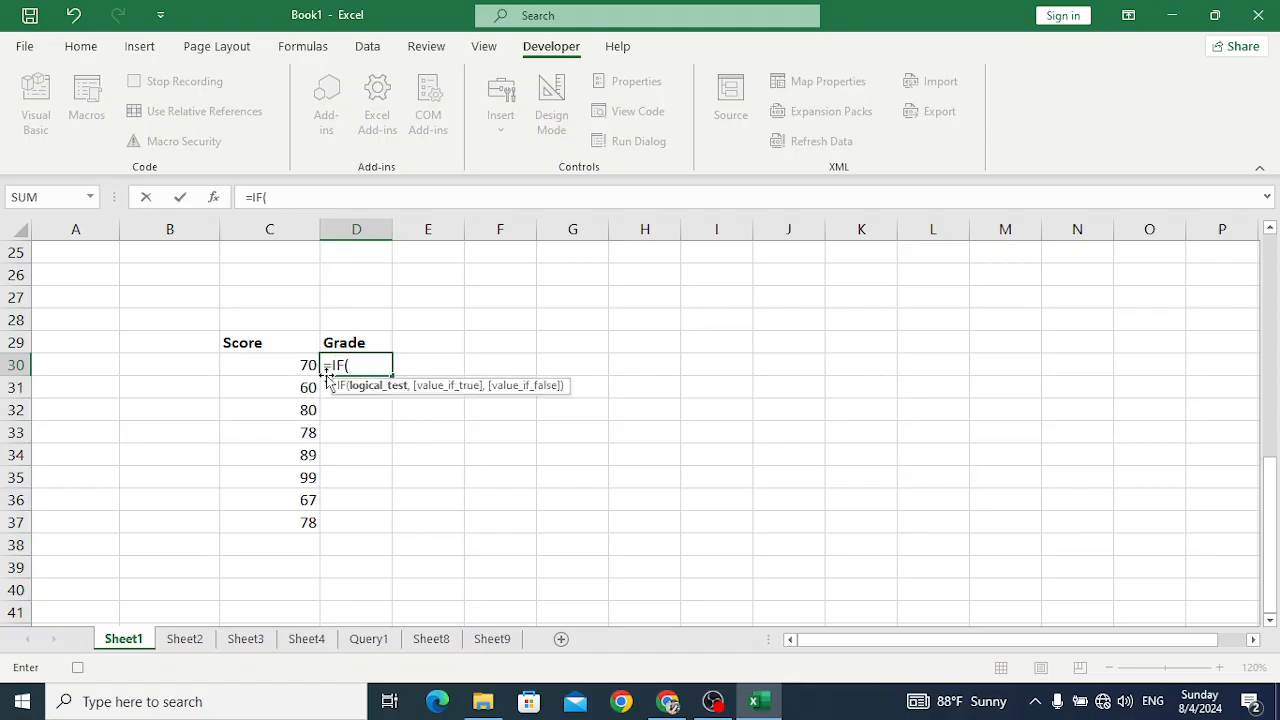
type("C30>")
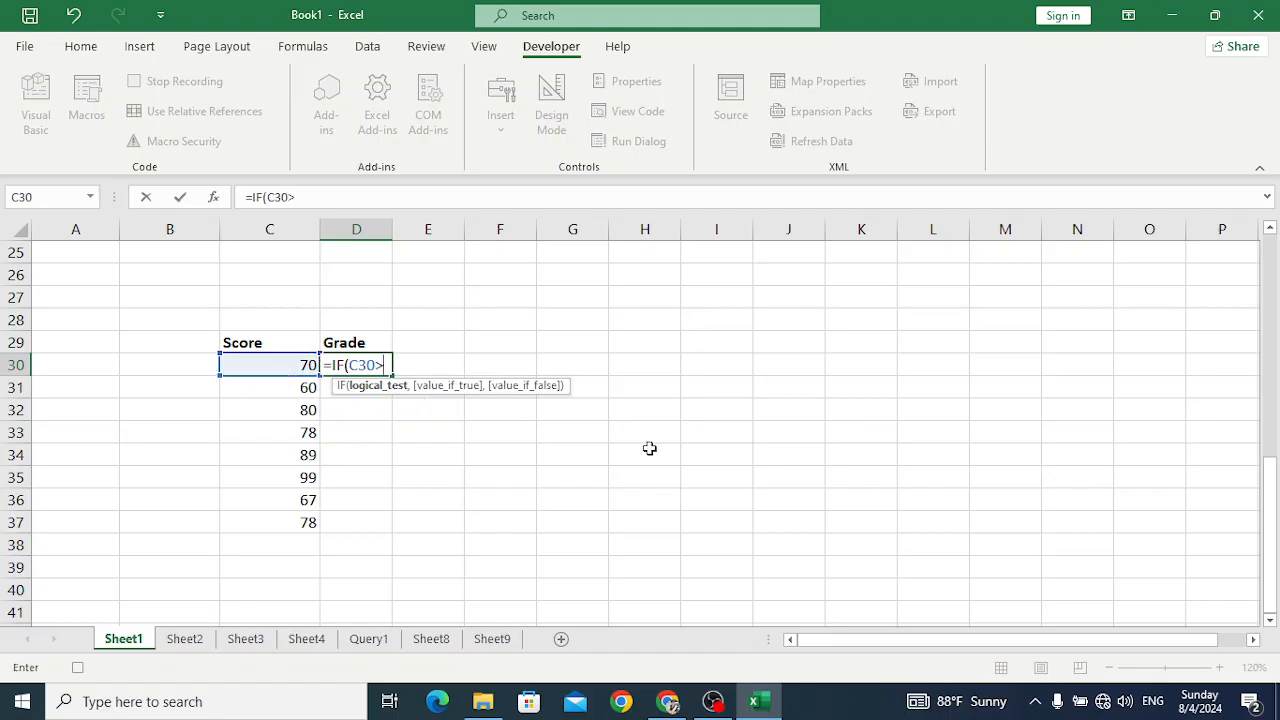
type("90")
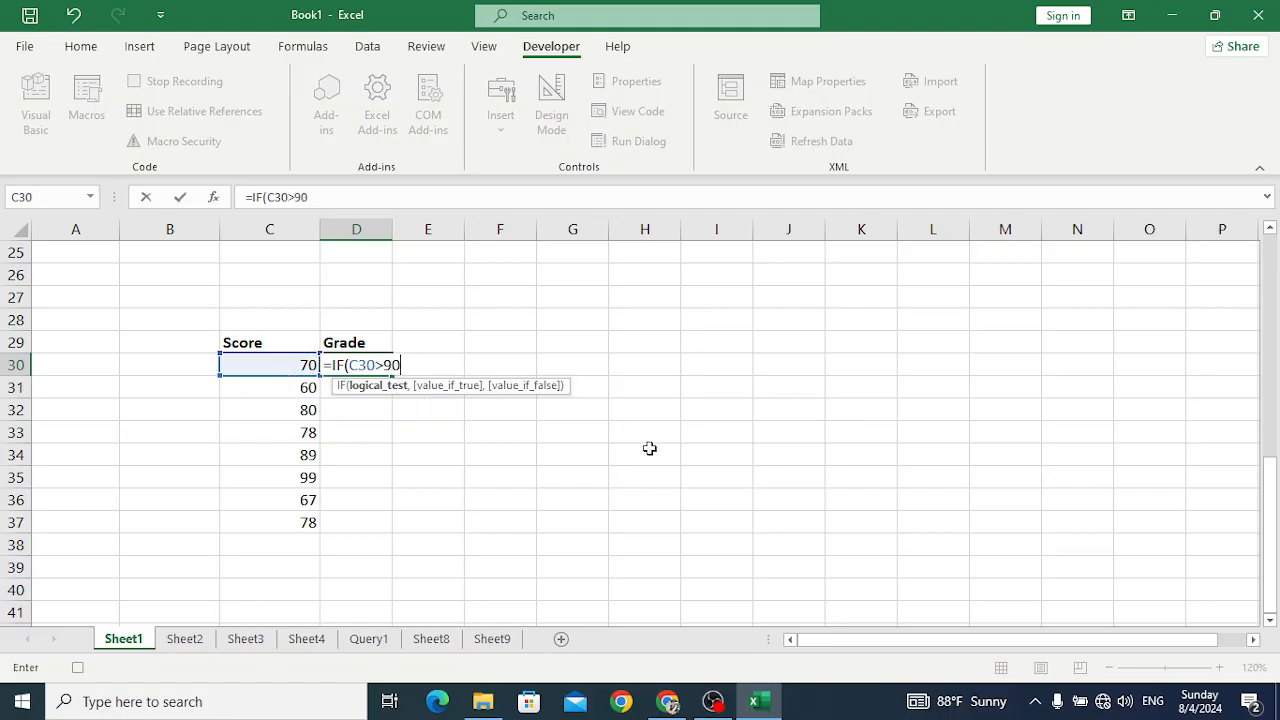
type(", \"A\",")
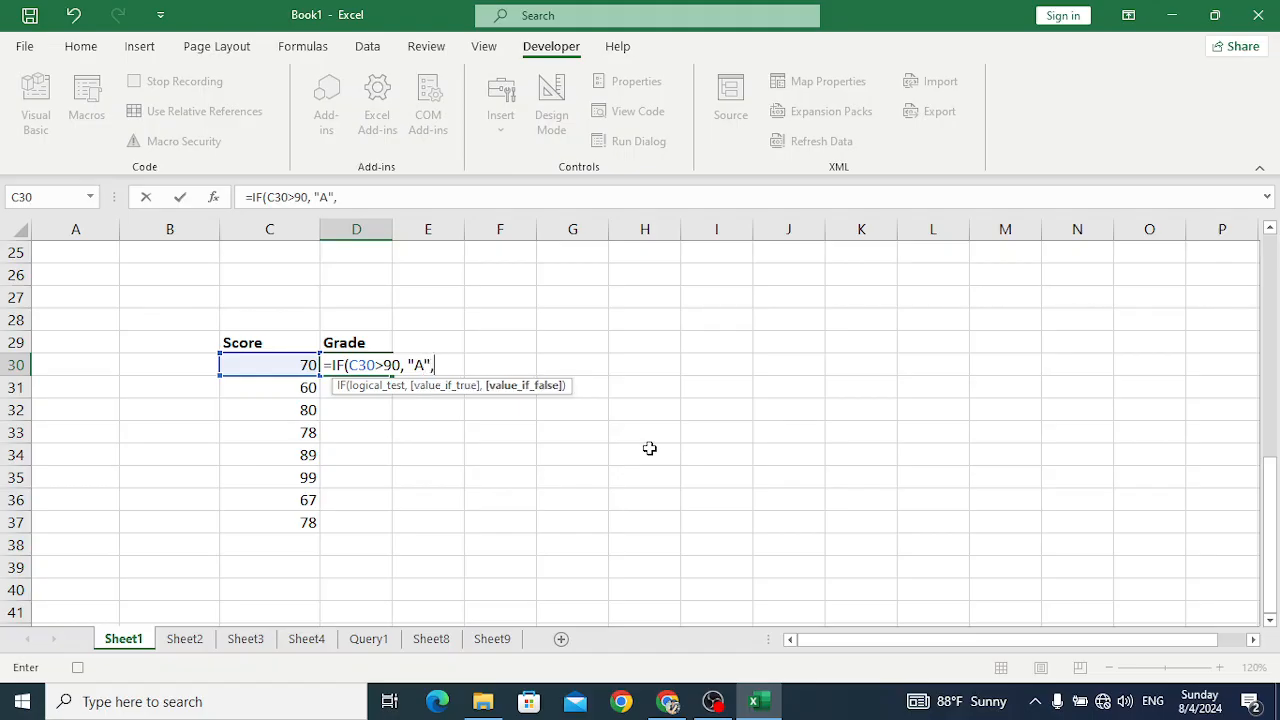
type("IF(C30>")
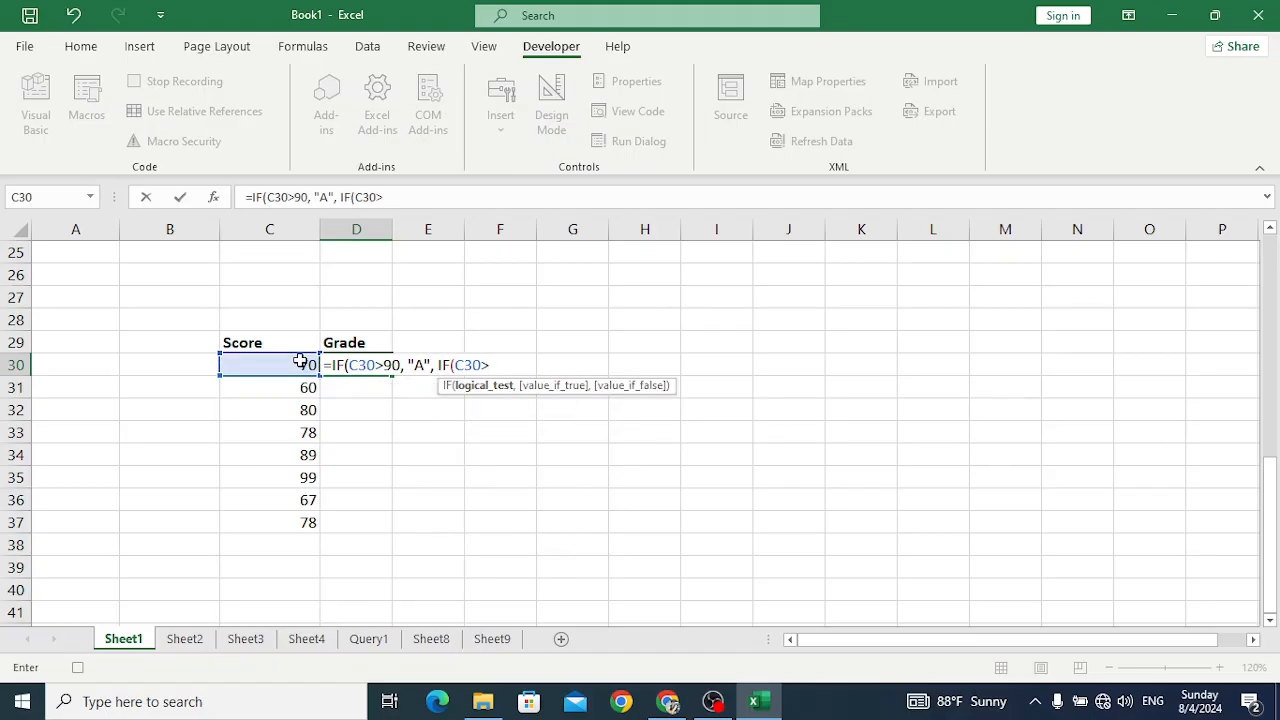
type("80,\"B")
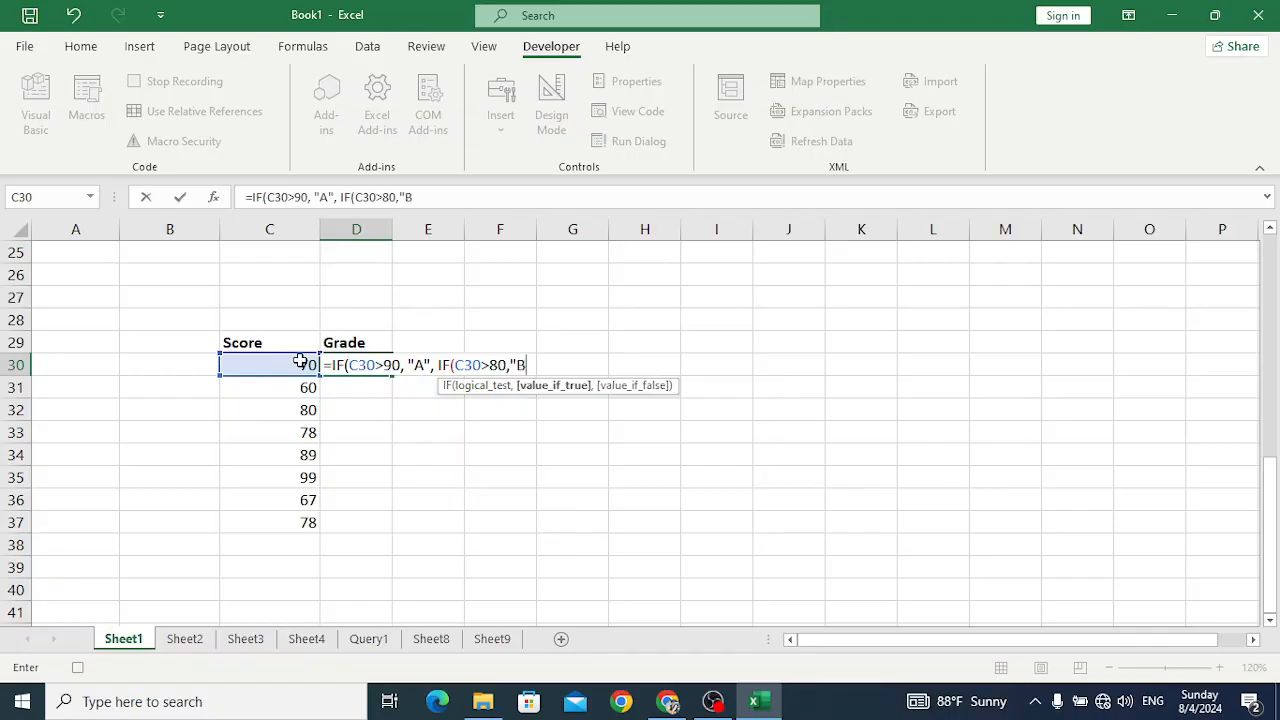
type(", IF")
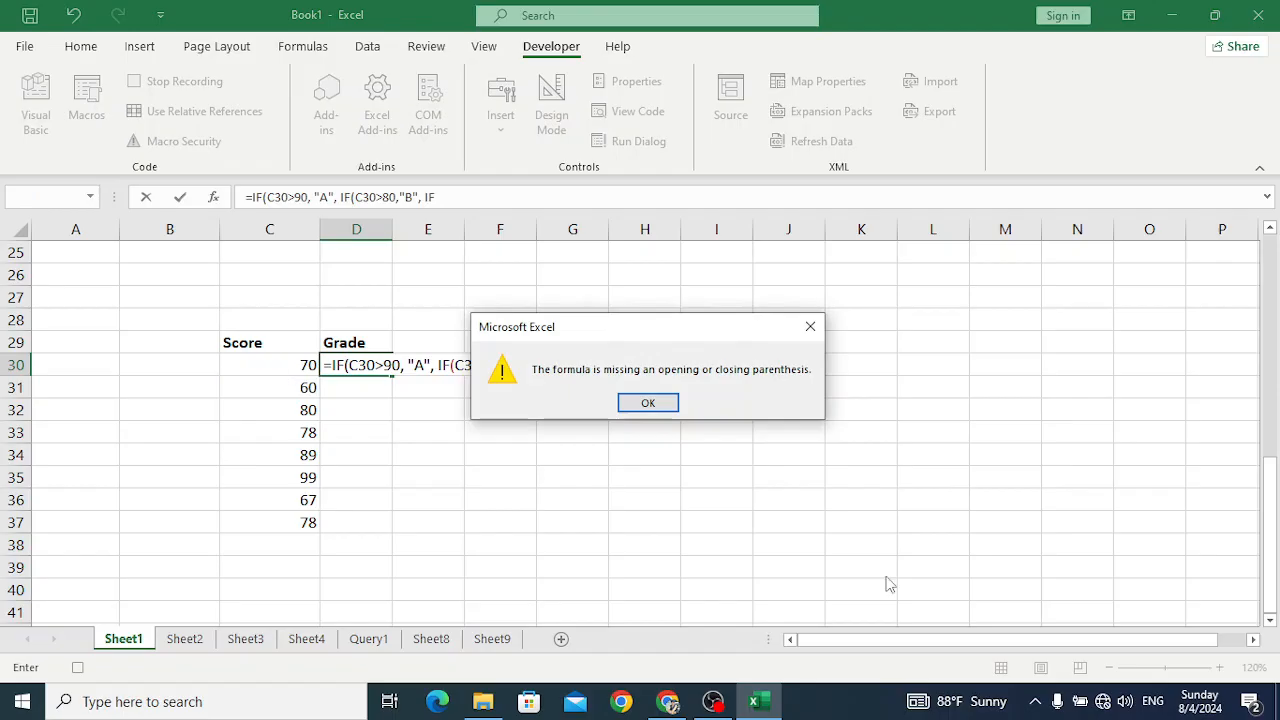
left_click(648, 402)
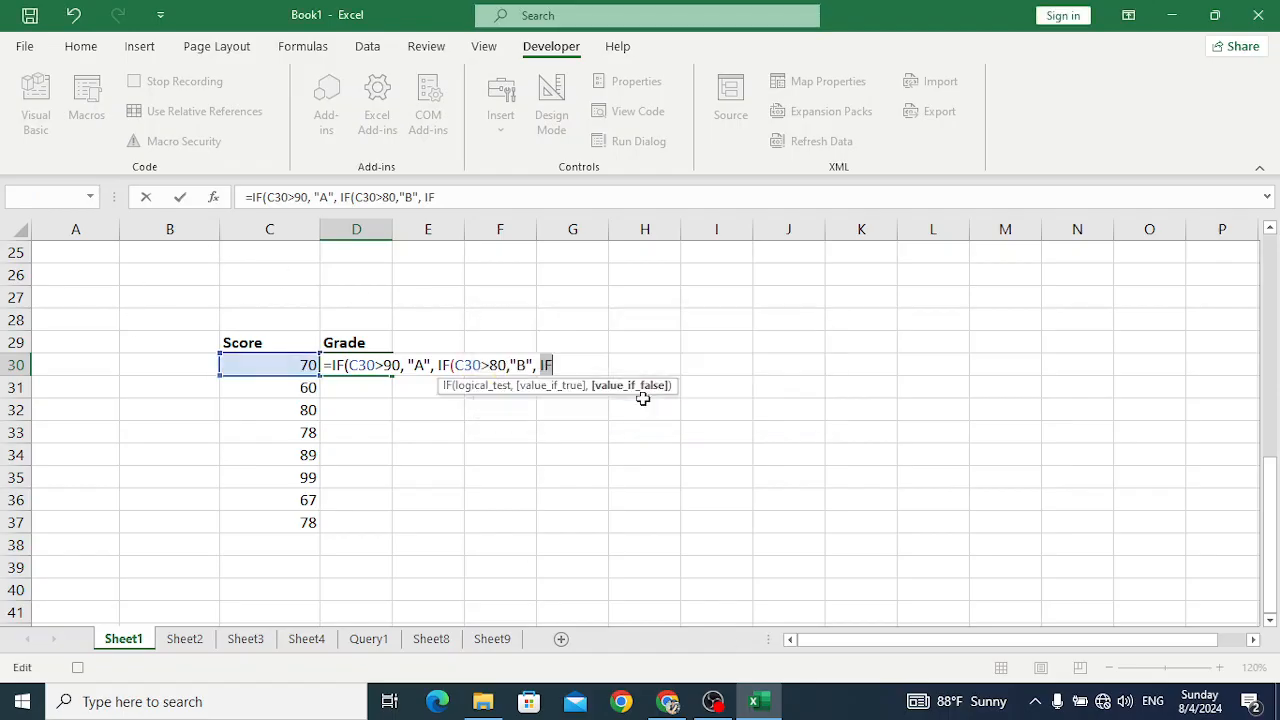
mouse_move(632, 356)
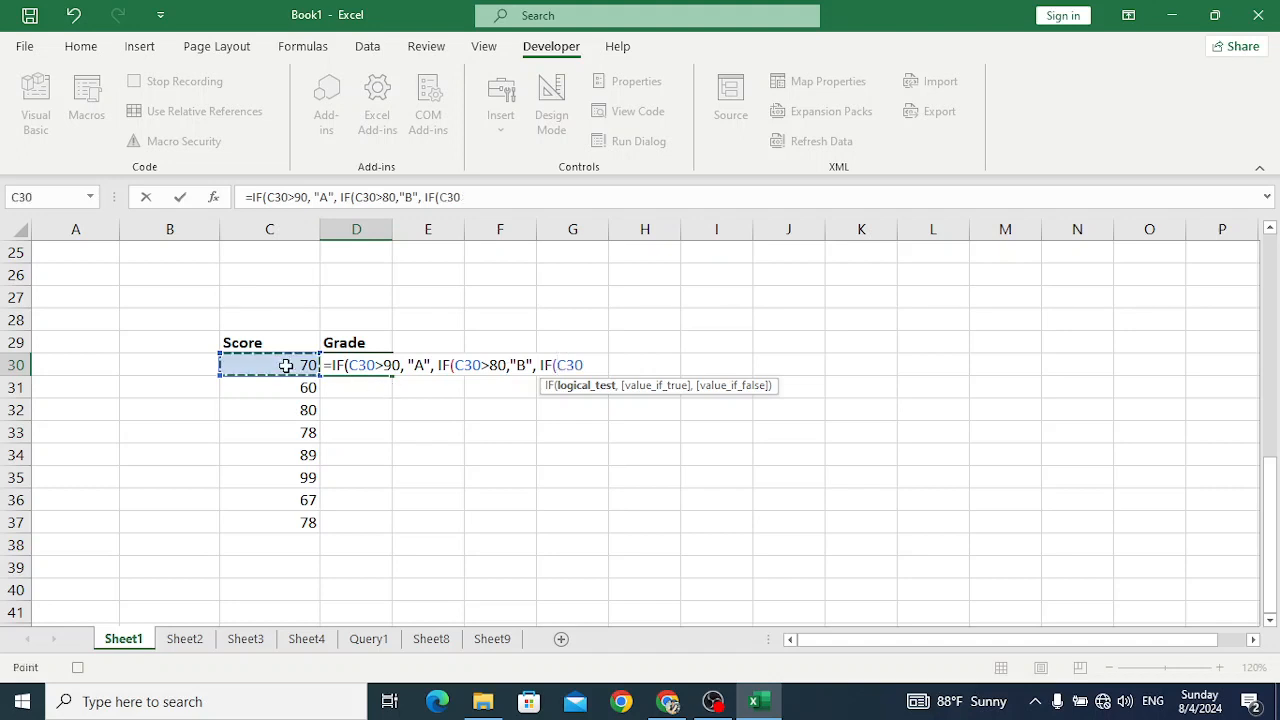
Step: Finish with C30>70 giving "C" else "D", close the parentheses and confirm, returning D for 70
type(">")
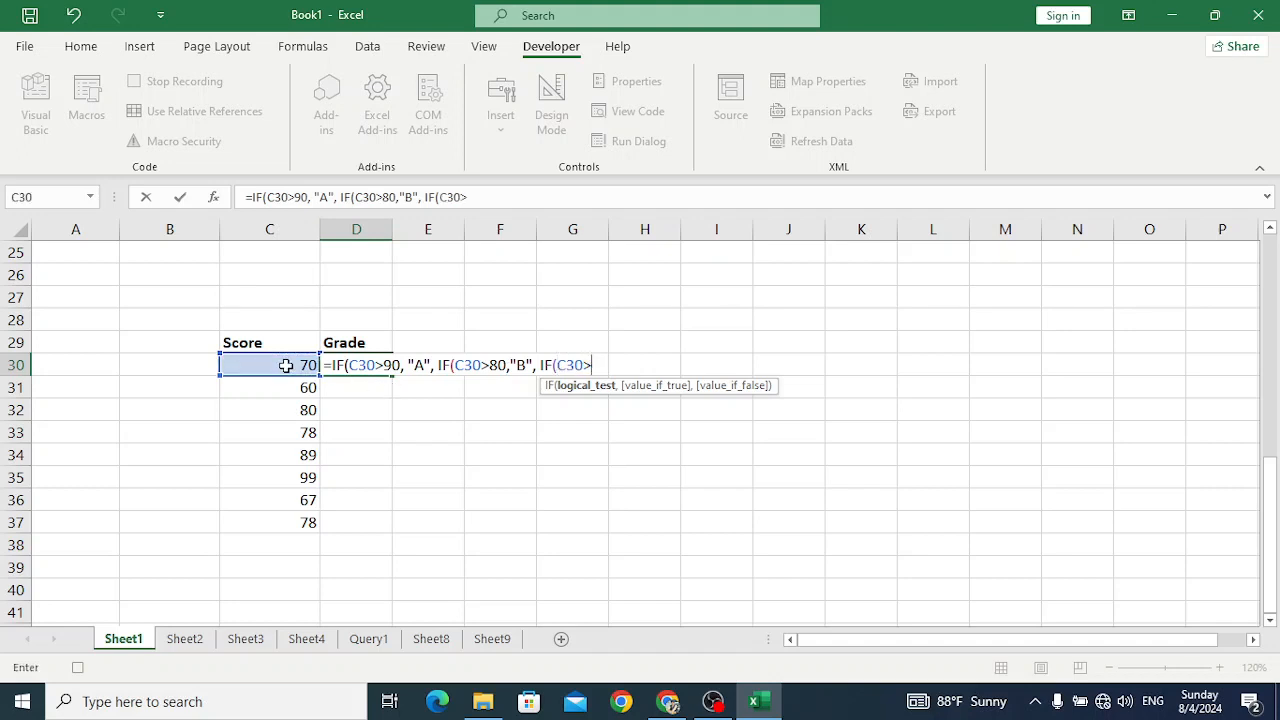
type("70,")
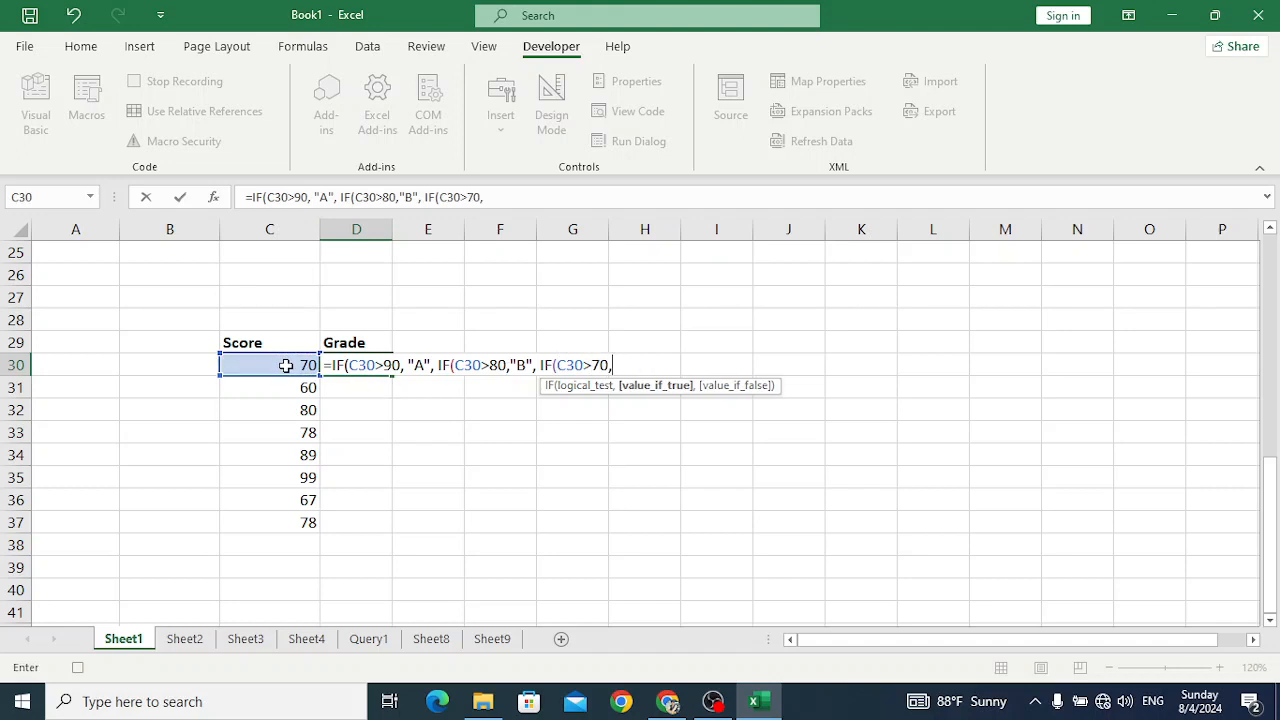
type("\"C\"")
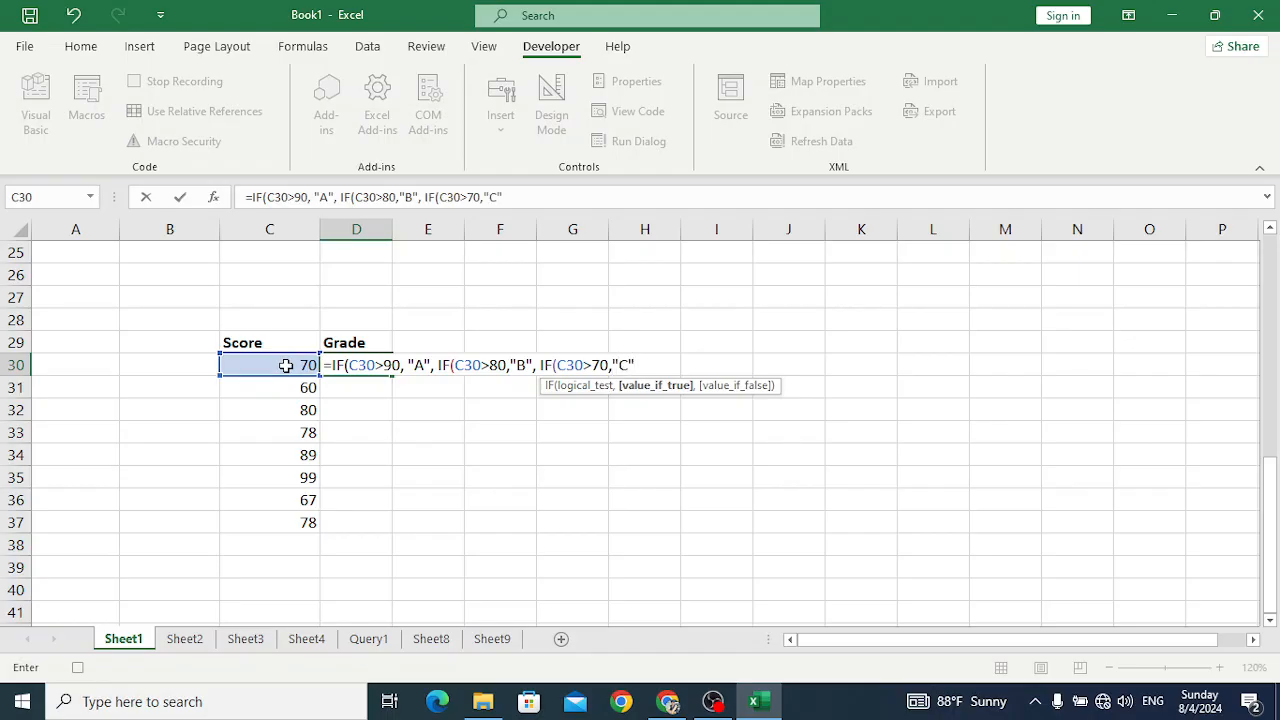
type(", \"D")
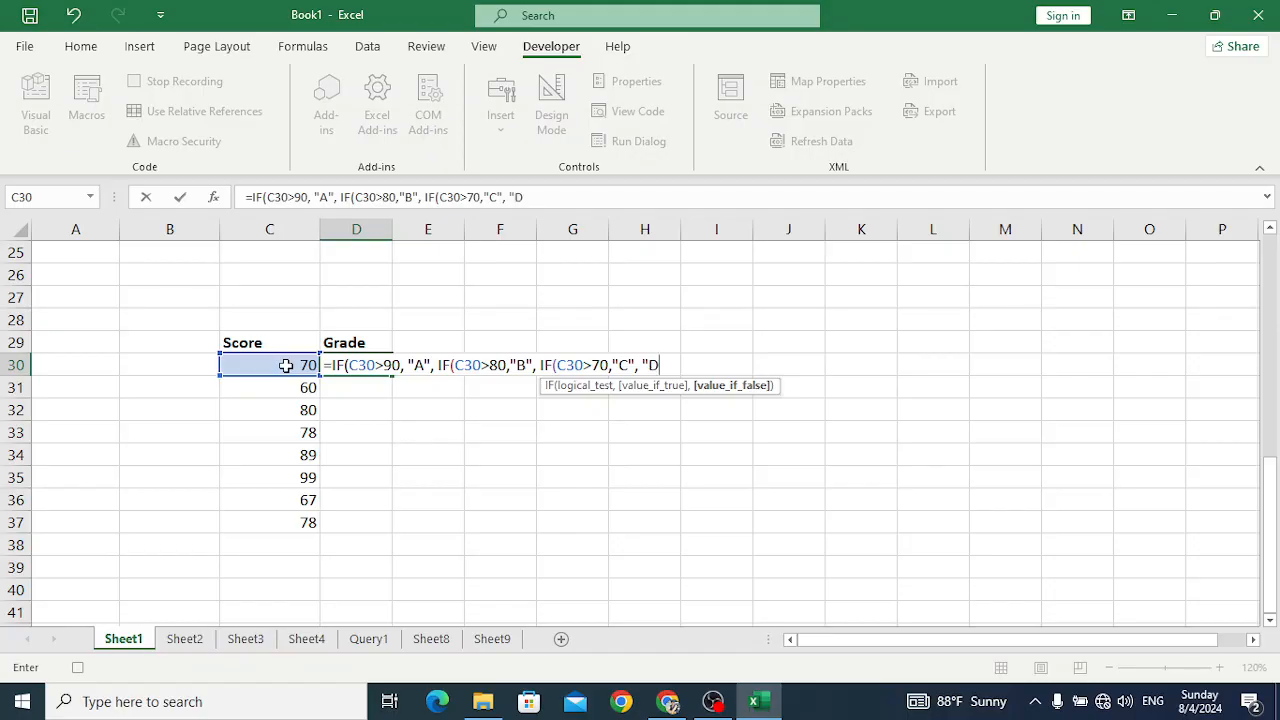
type(")")
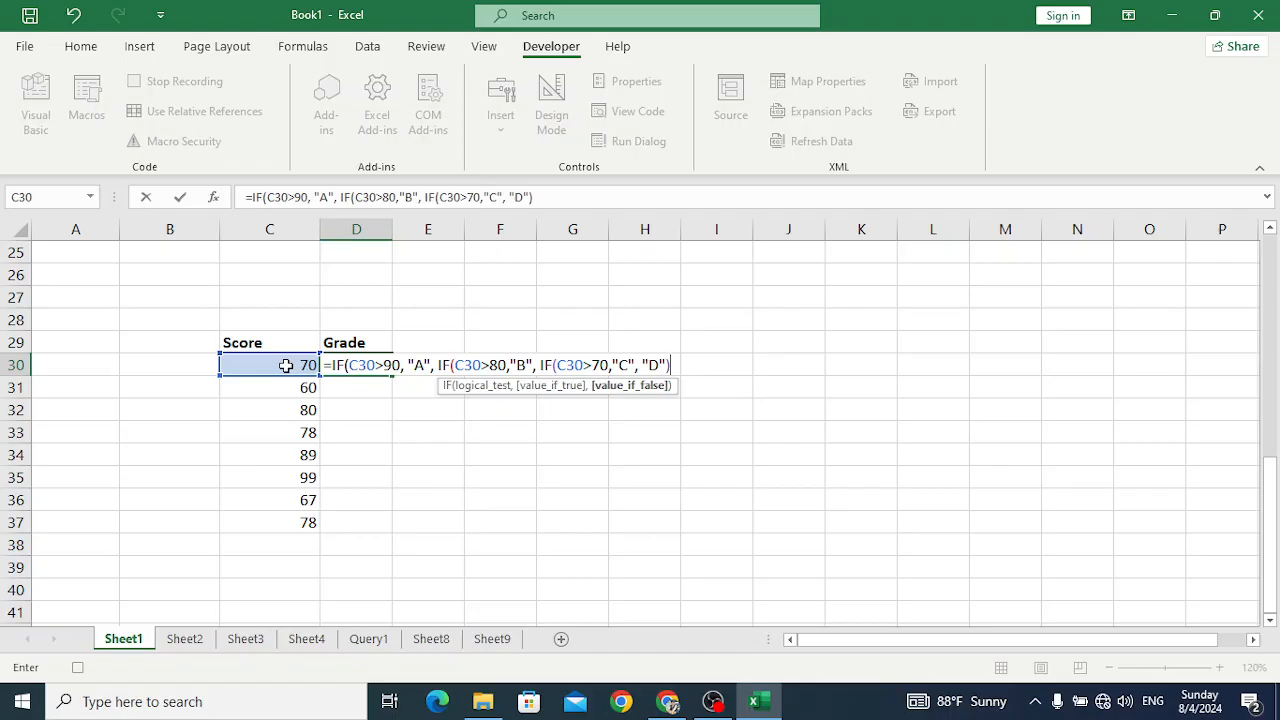
type("))")
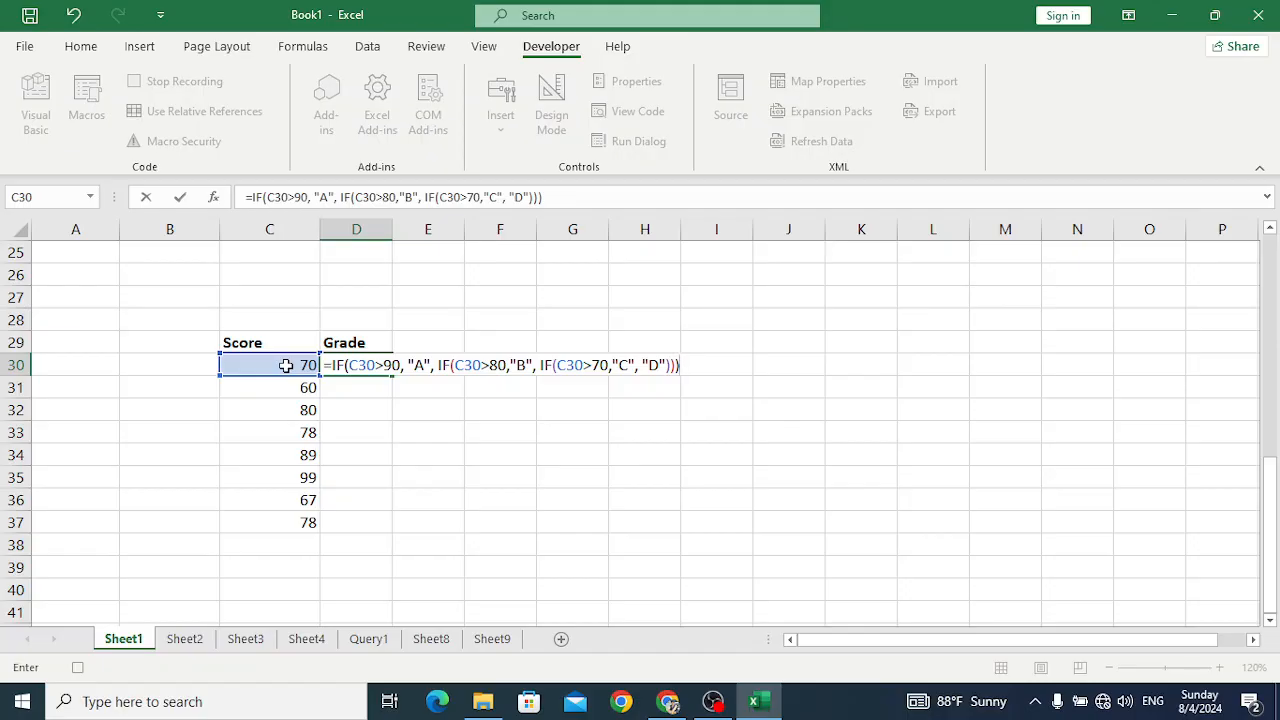
key("Return")
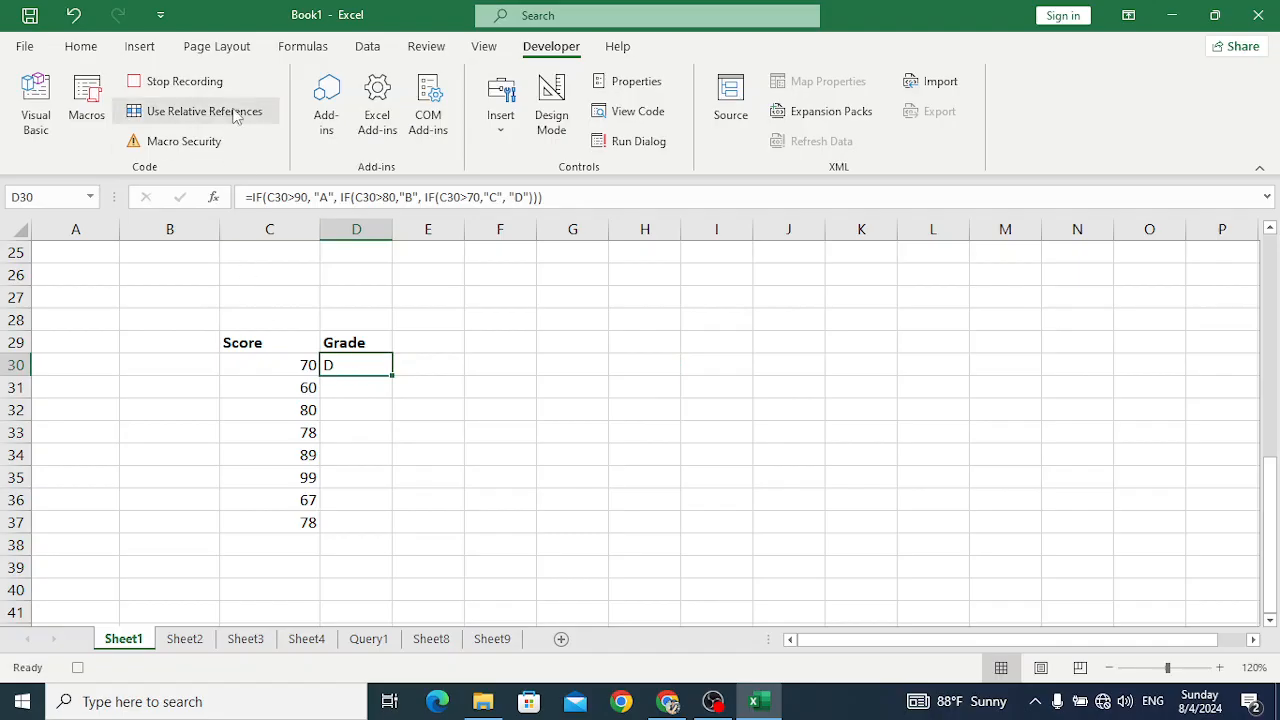
Step: Stop recording the grade macro
left_click(184, 80)
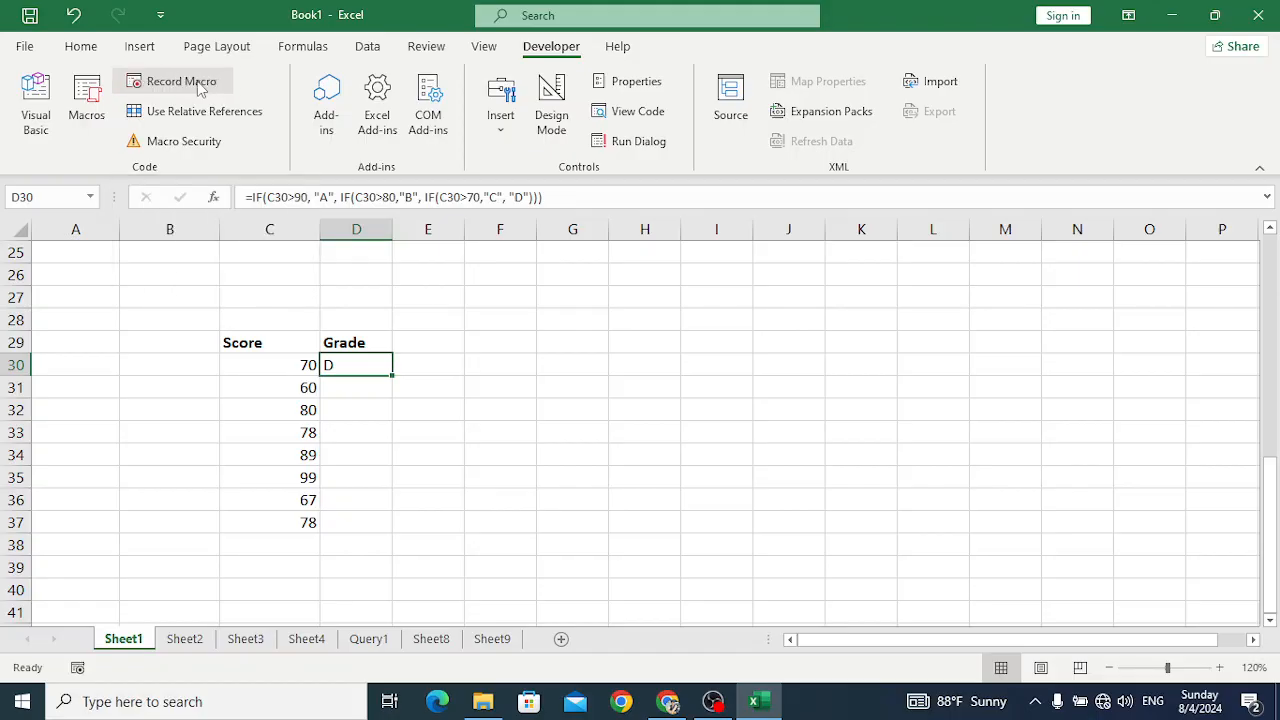
mouse_move(590, 384)
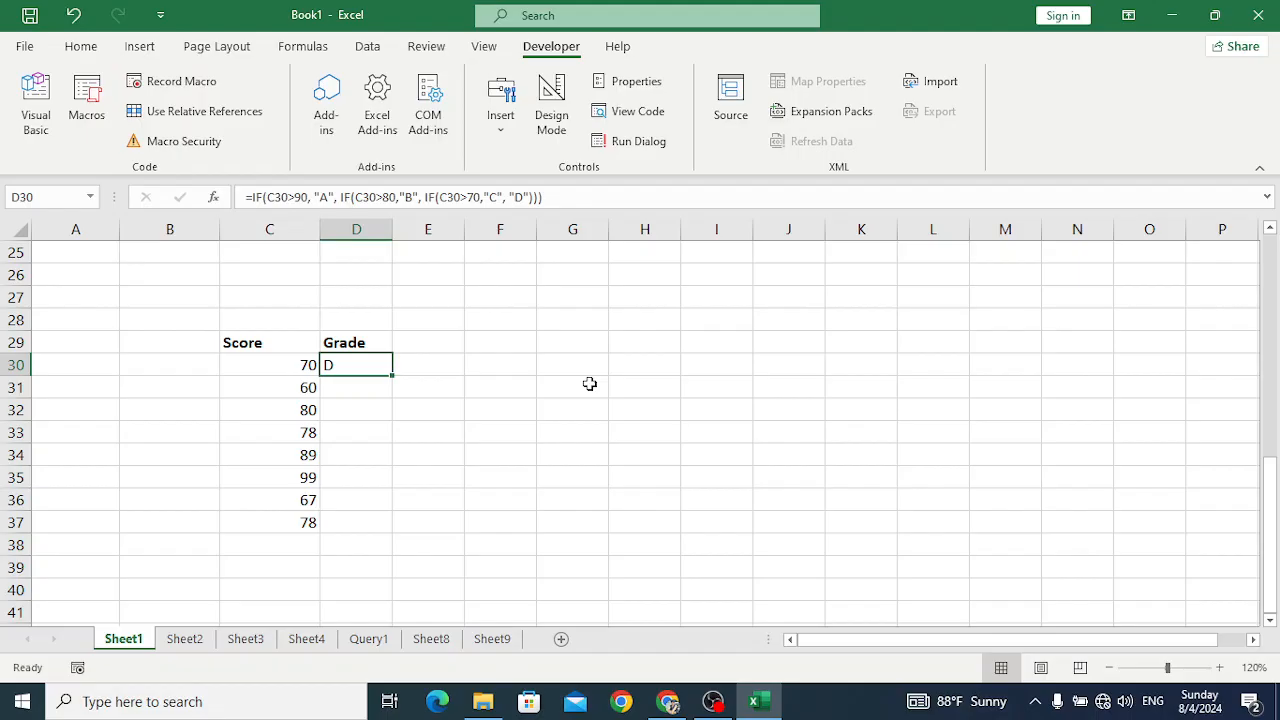
mouse_move(320, 464)
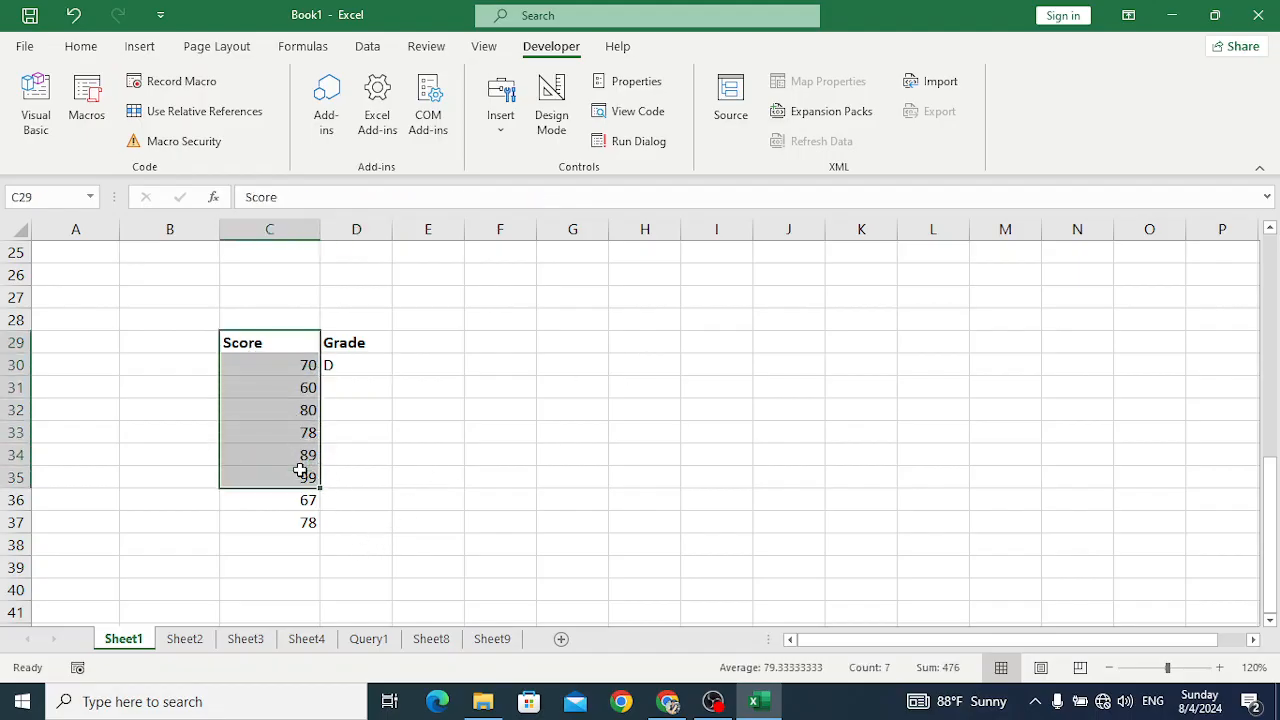
Step: Switch to Sheet2 where the Score list is pasted at D17 and select a cell beside it
left_click(184, 638)
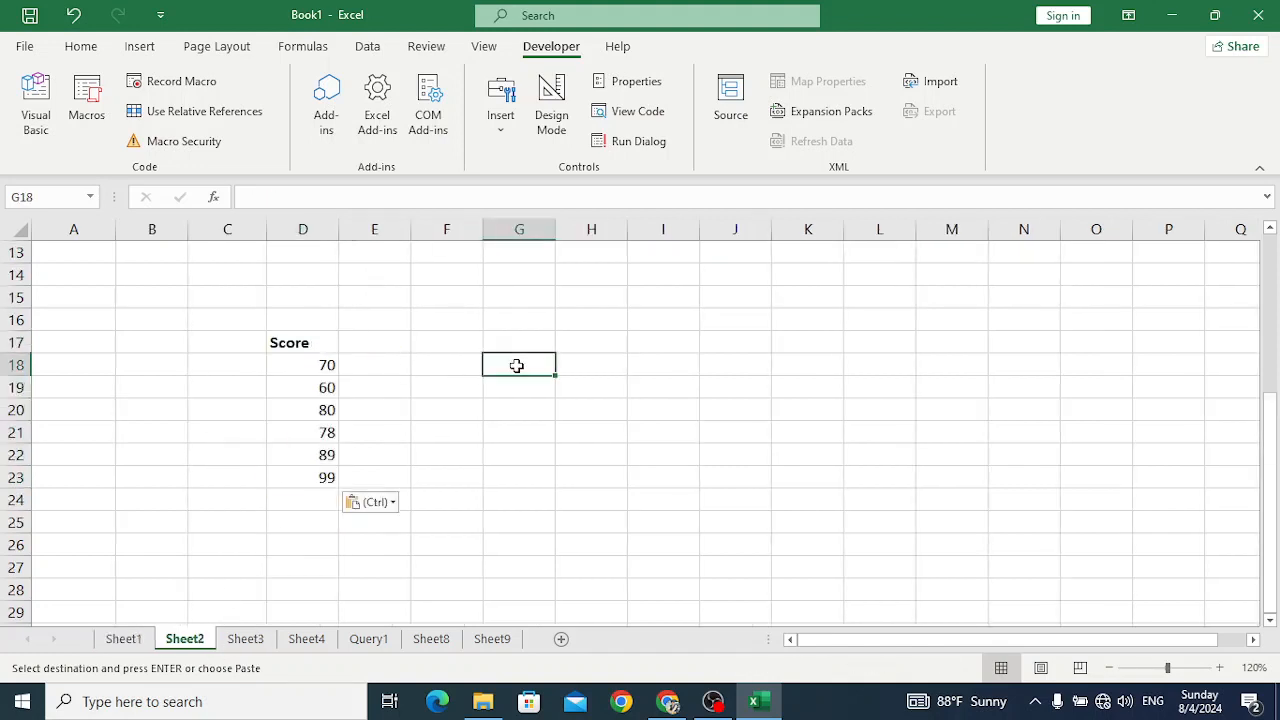
mouse_move(484, 404)
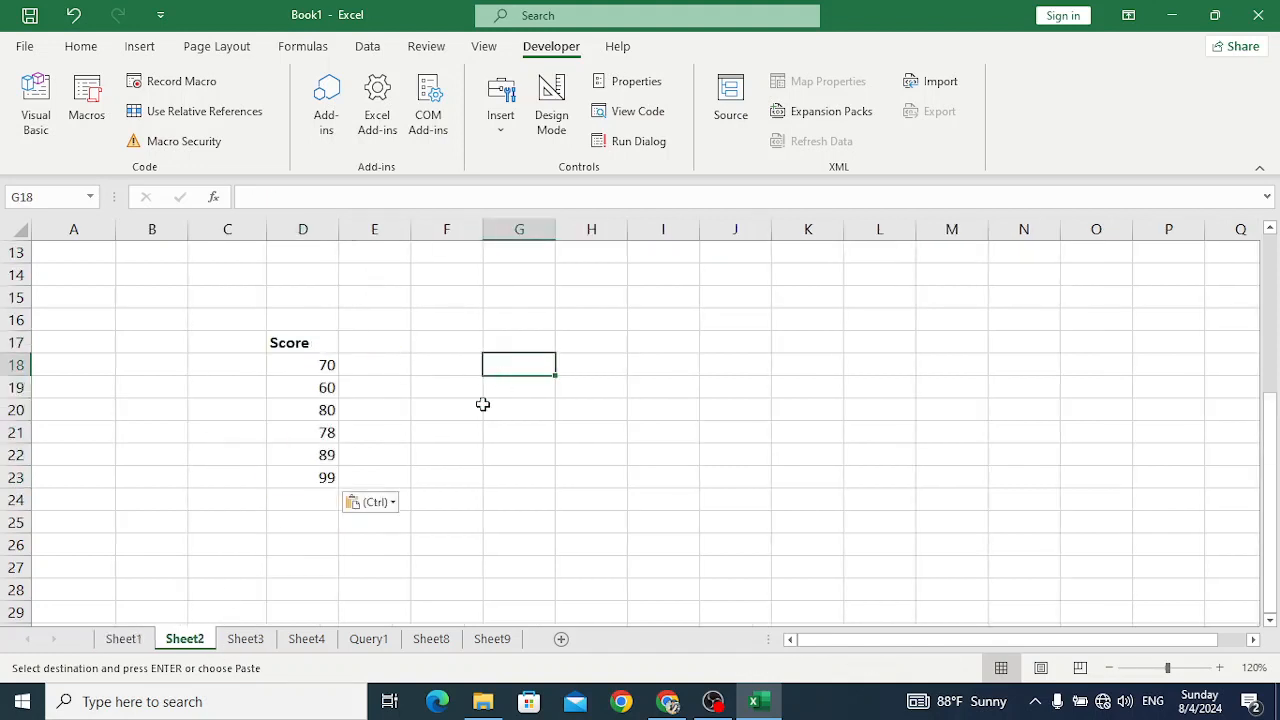
mouse_move(388, 370)
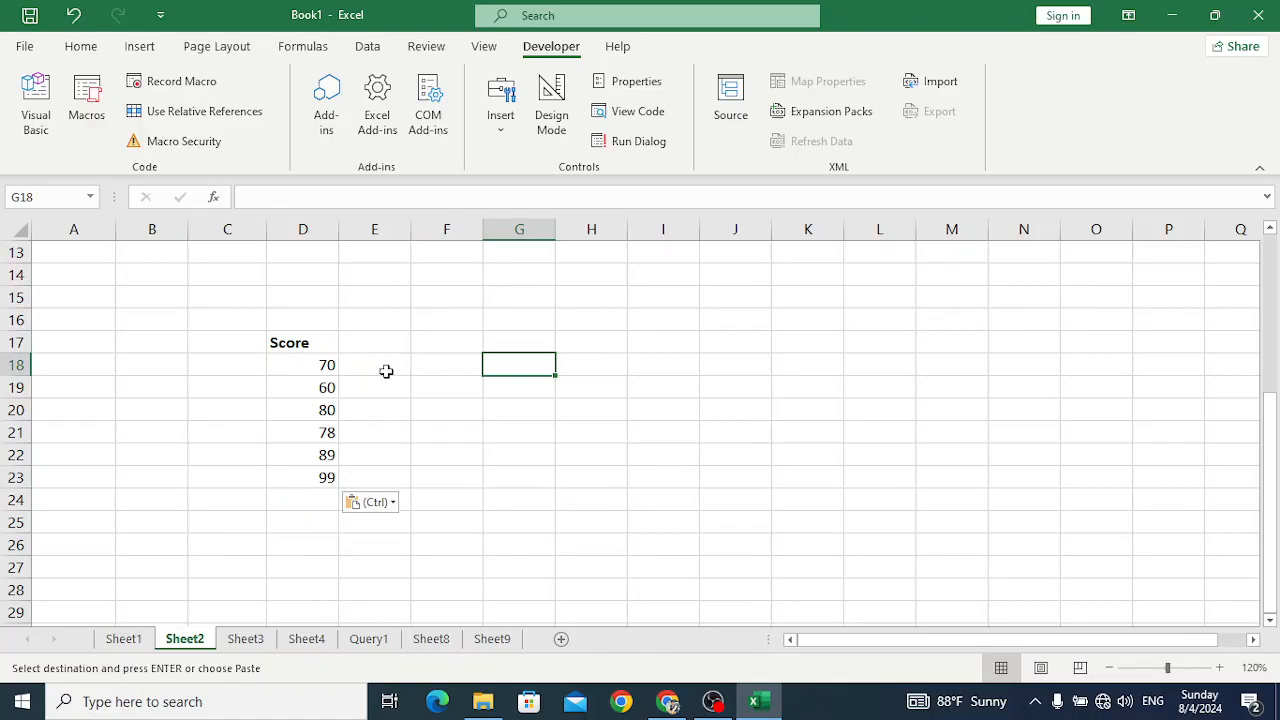
left_click(374, 364)
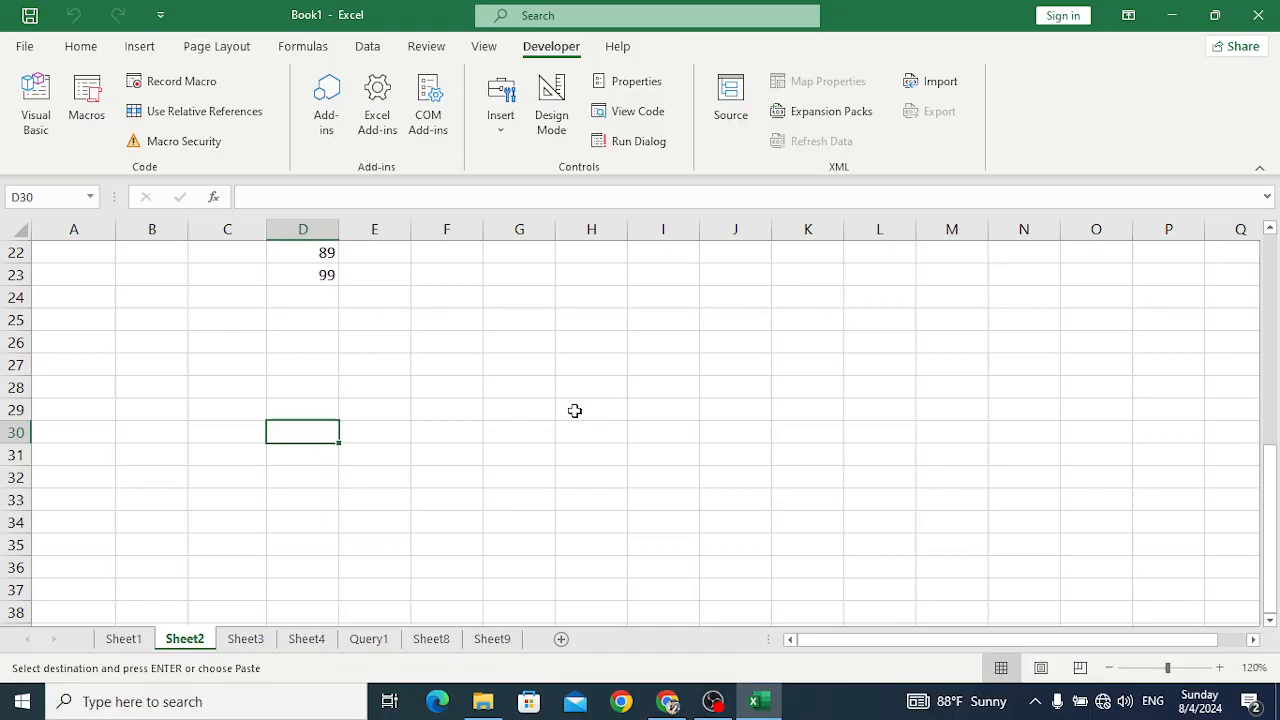
Step: Check the grade formula in E18, then select the score in D18 to change it to 90
scroll("up", 3)
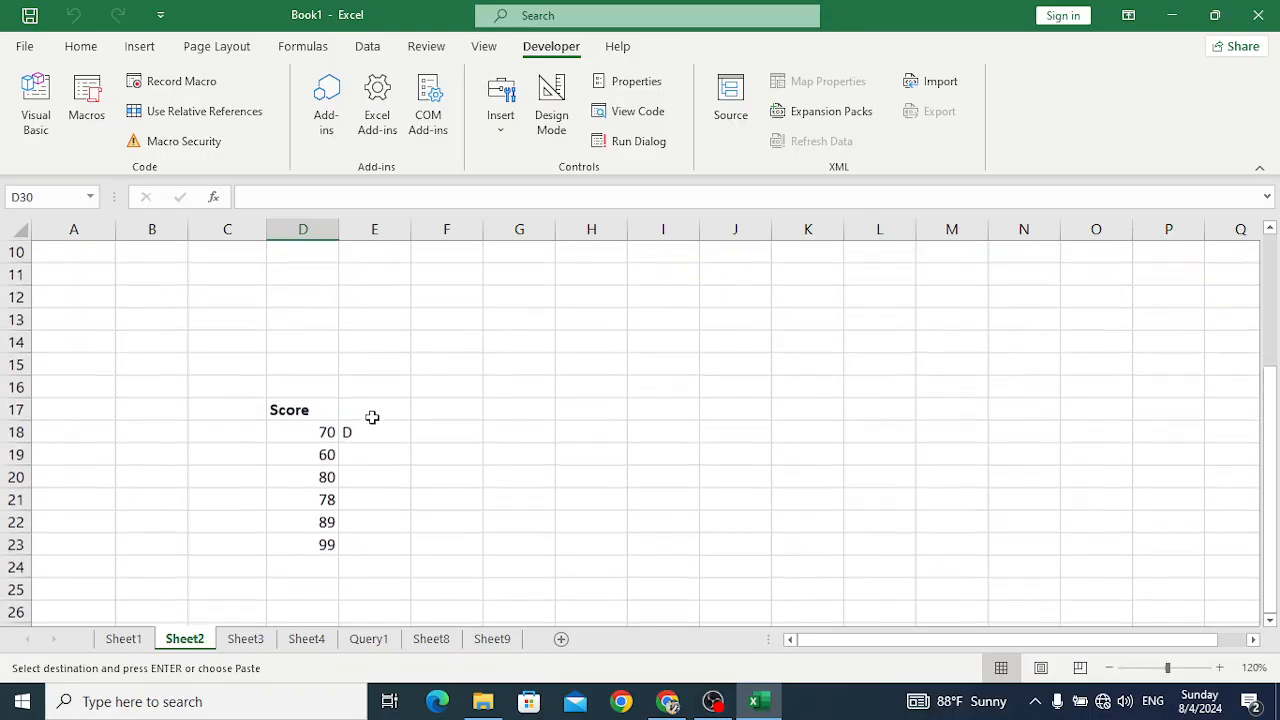
left_click(374, 432)
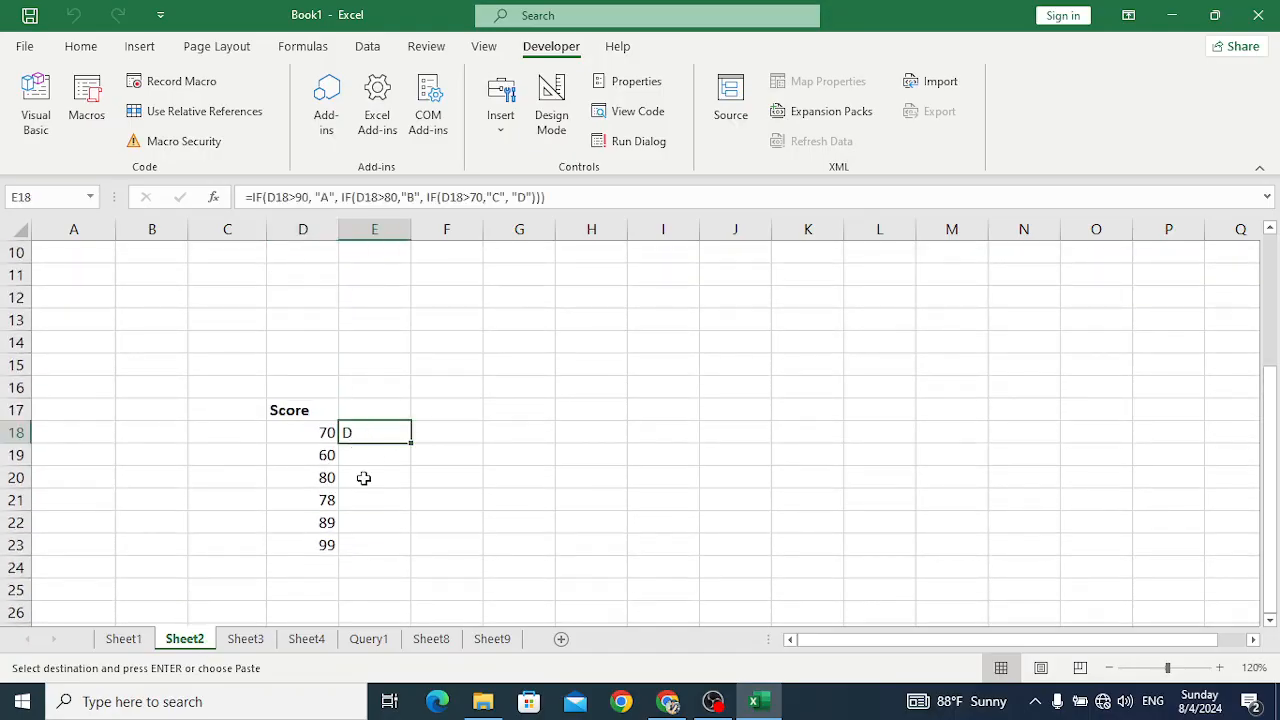
scroll("down", 3)
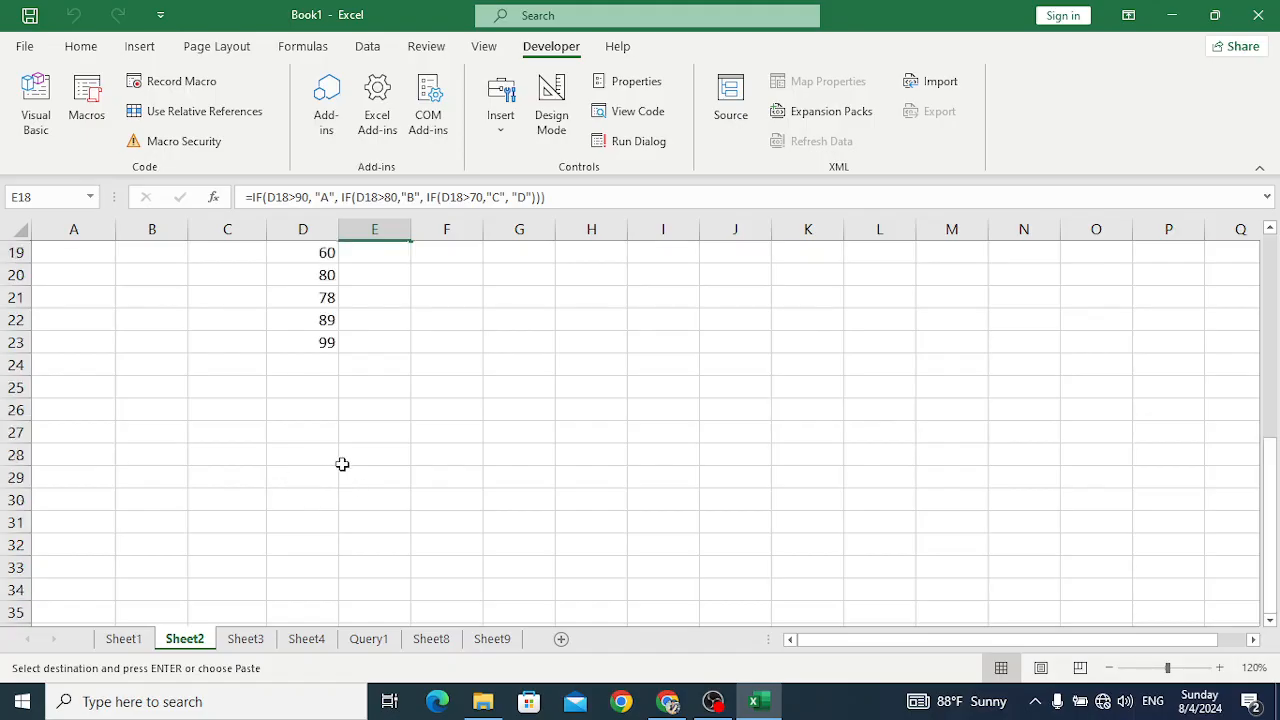
scroll("up", 3)
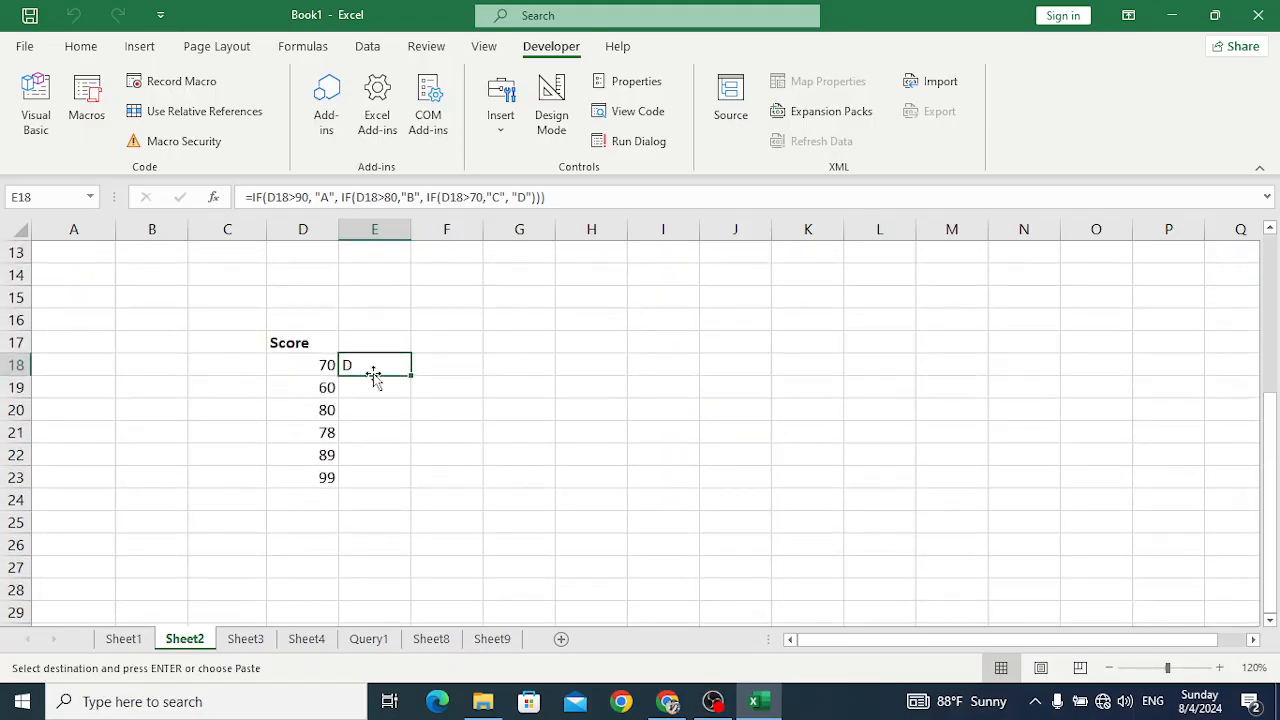
left_click(304, 364)
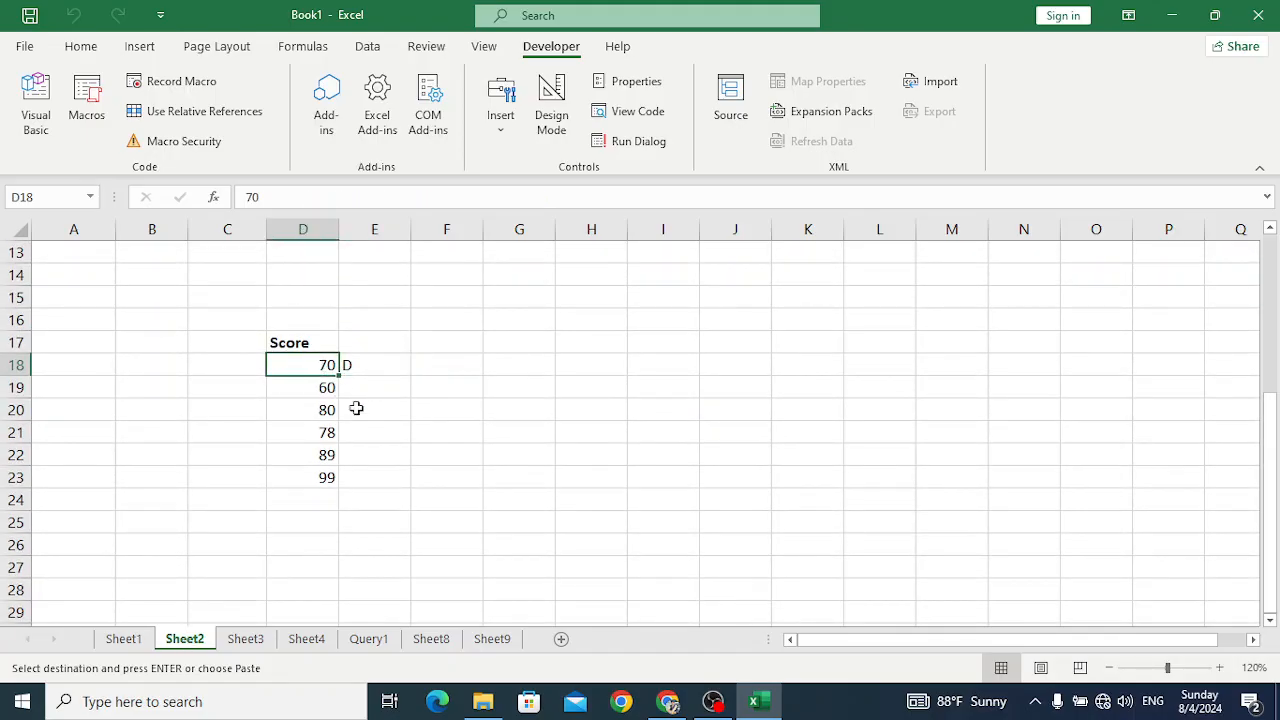
mouse_move(384, 432)
type("90")
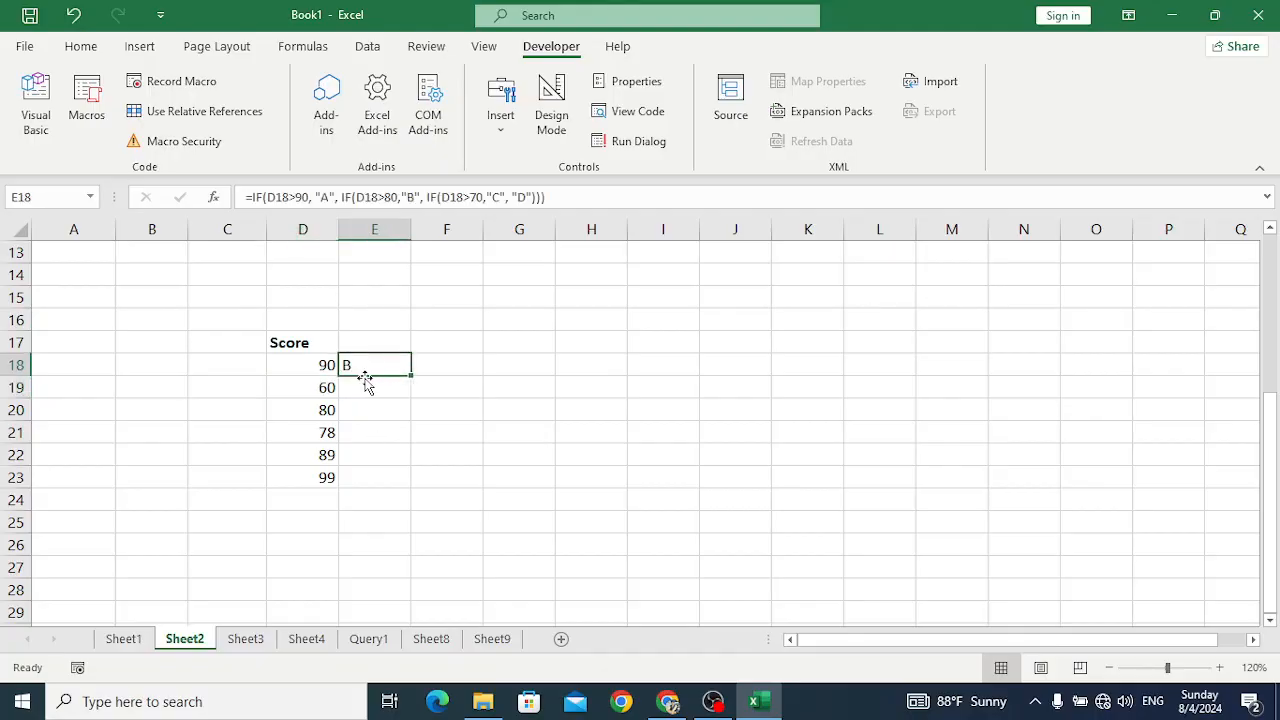
Step: Fill the grade formula from E18 down to E23 (B, D, C, C, B, A) and bring up the Macros list
left_click_drag(374, 364, 374, 476)
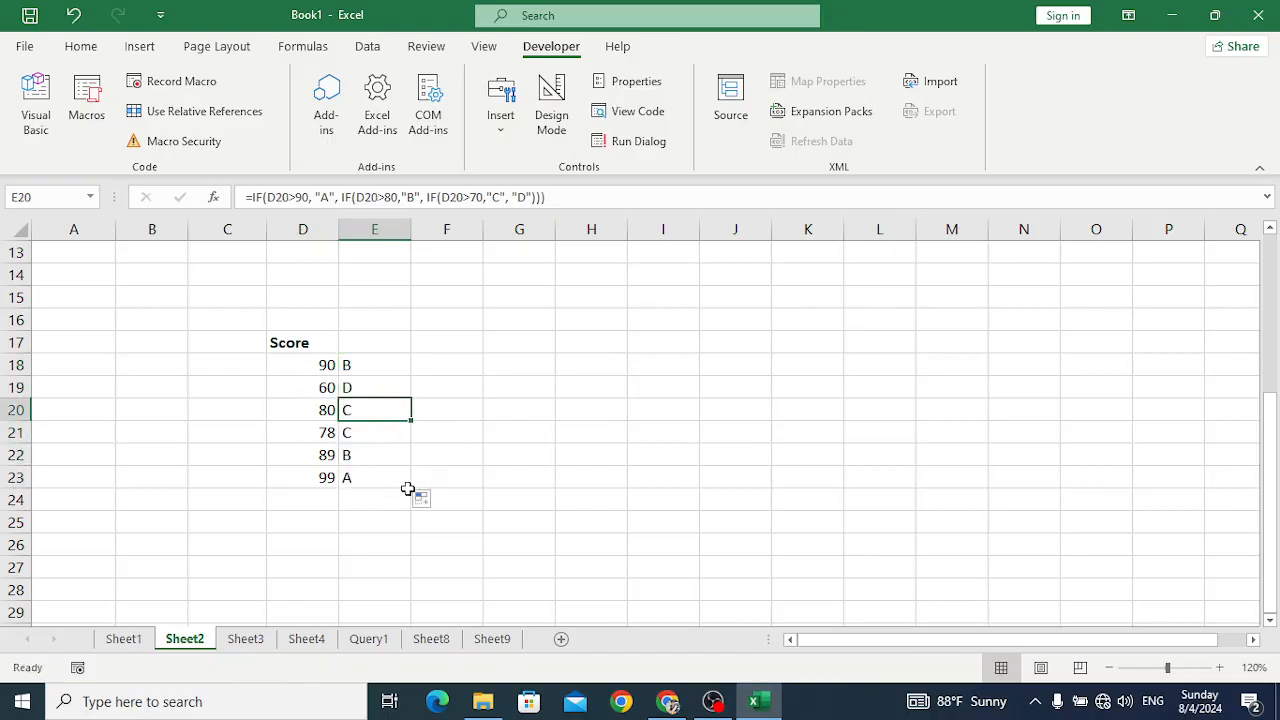
left_click(374, 476)
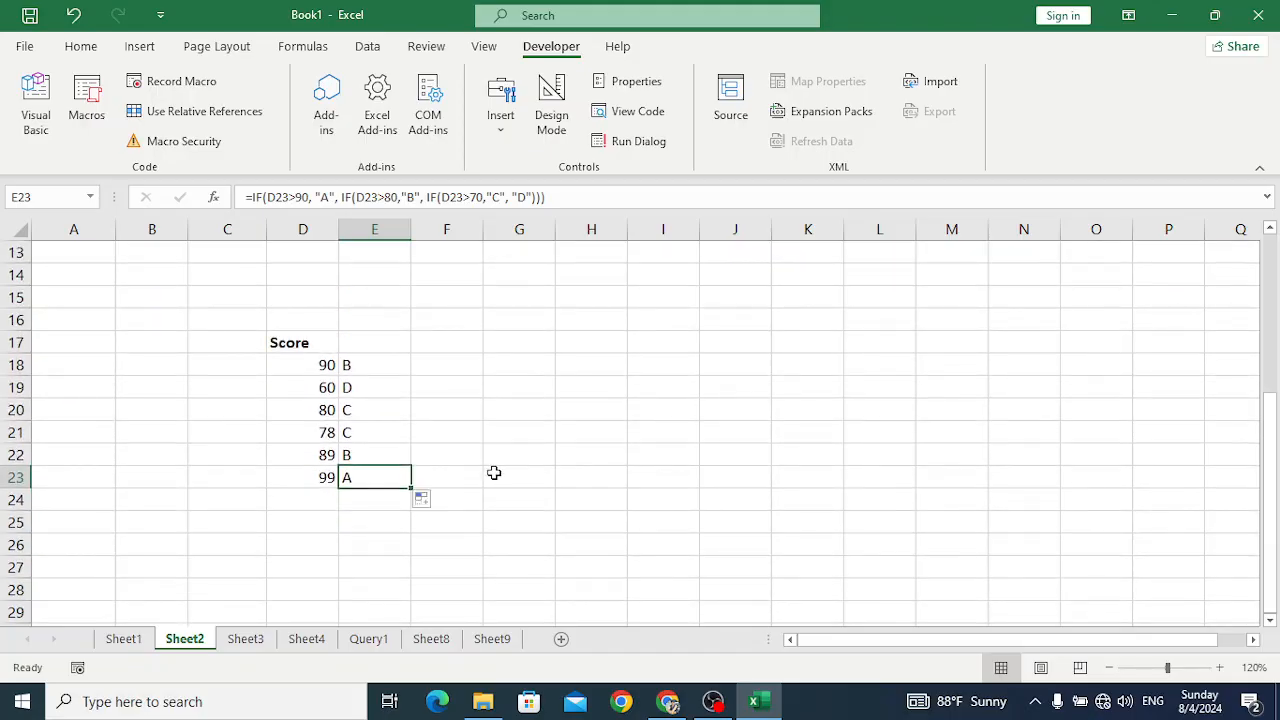
mouse_move(176, 140)
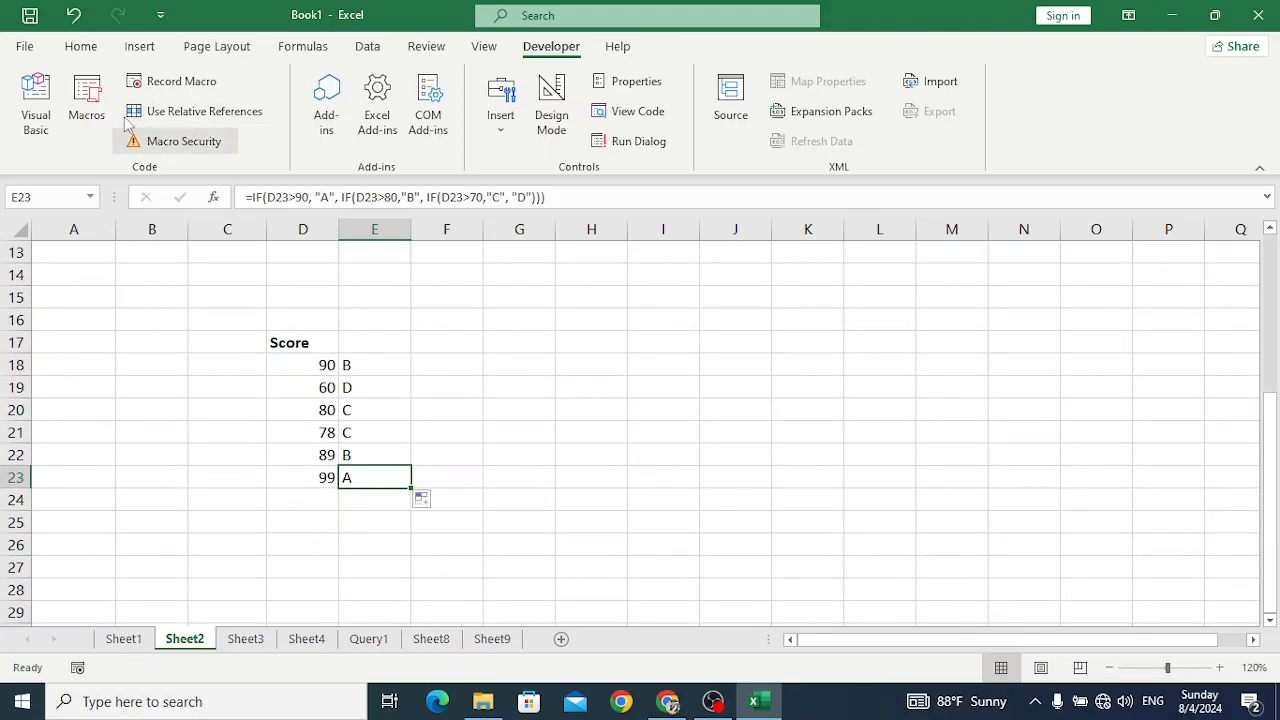
left_click(86, 100)
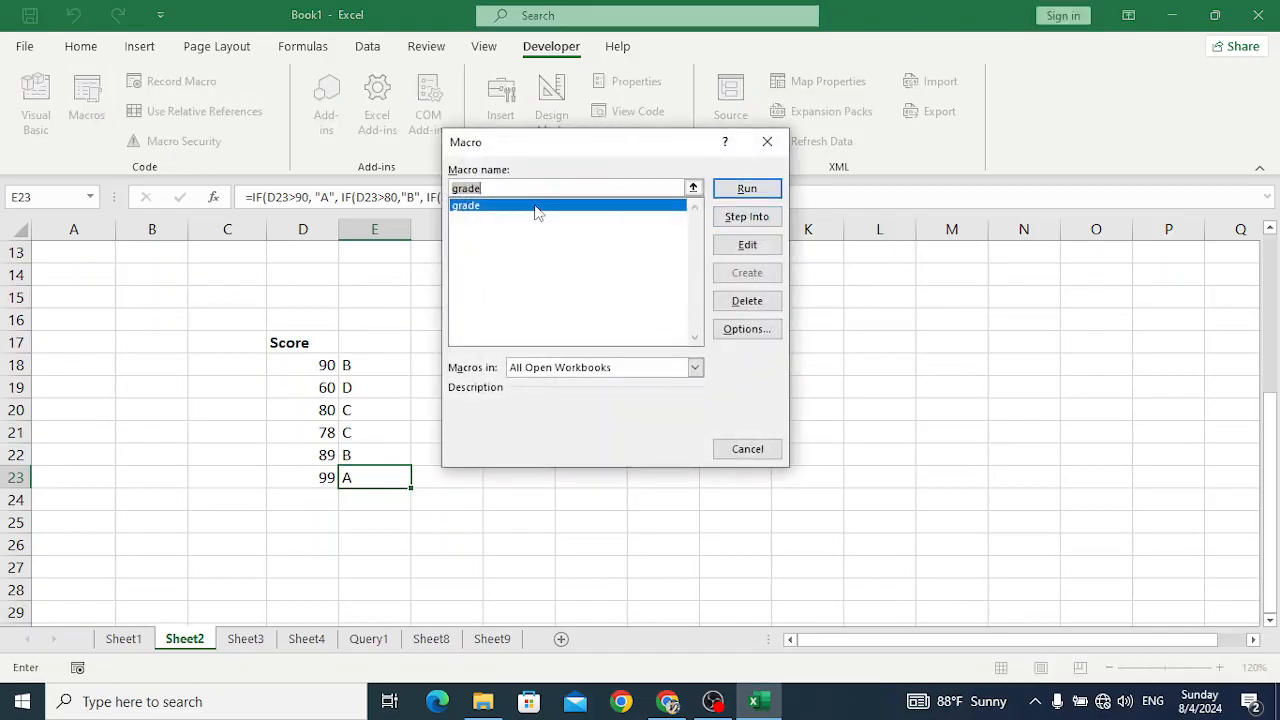